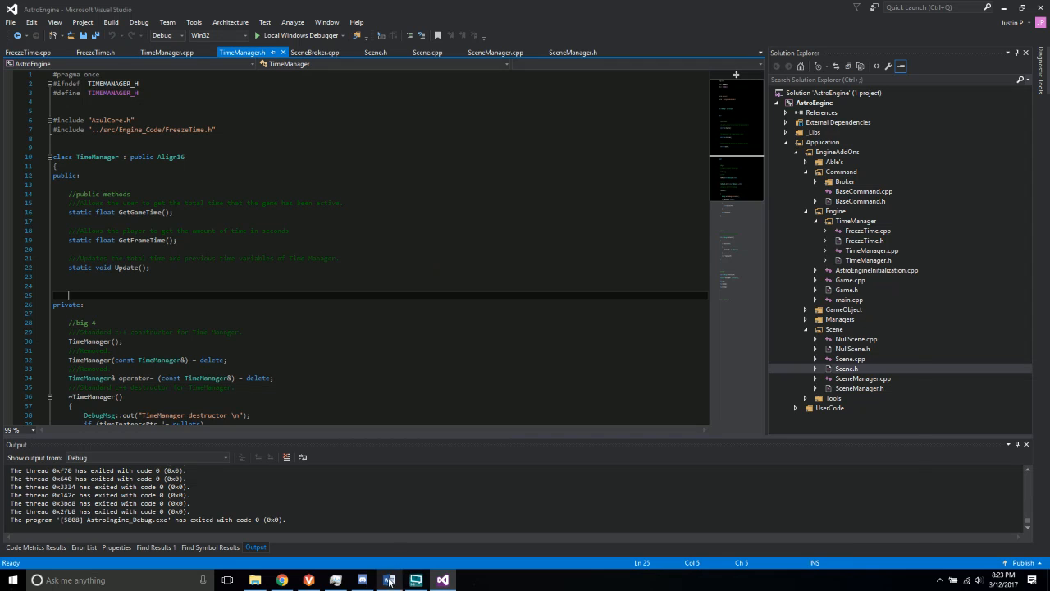
Check the grading checklist in Word, then read down through the TimeManager.h declarations
{"action": "left_click", "coordinate": [387, 581]}
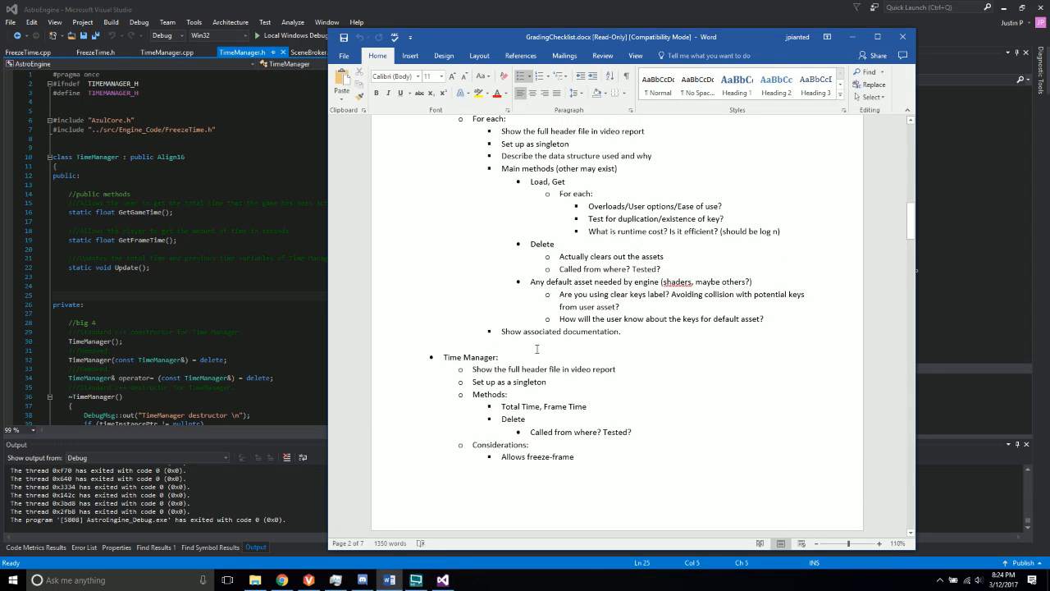
{"action": "scroll", "scroll_direction": "down", "scroll_amount": 3}
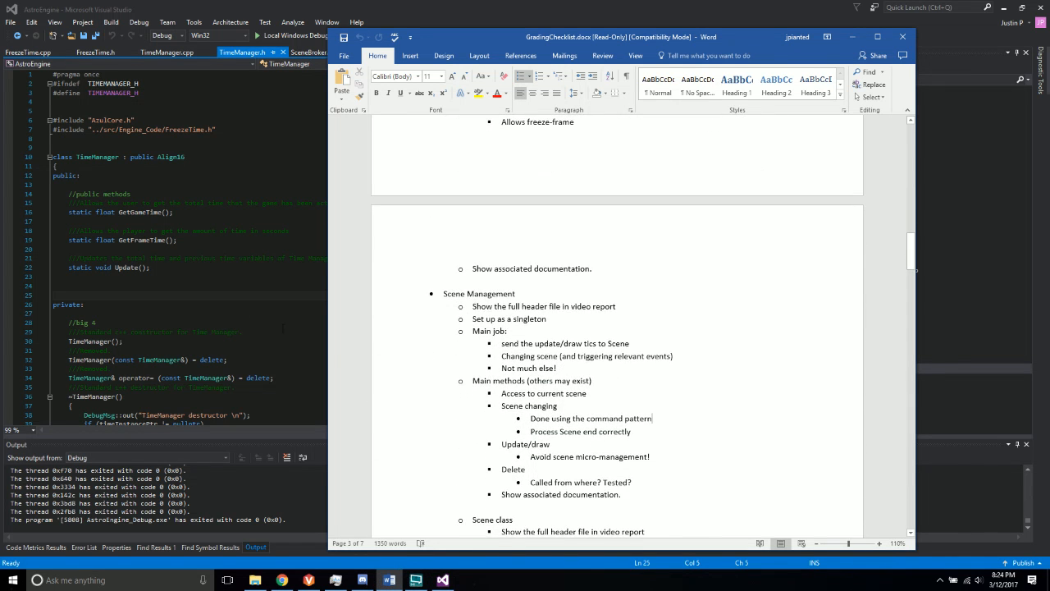
{"action": "left_click", "coordinate": [443, 578]}
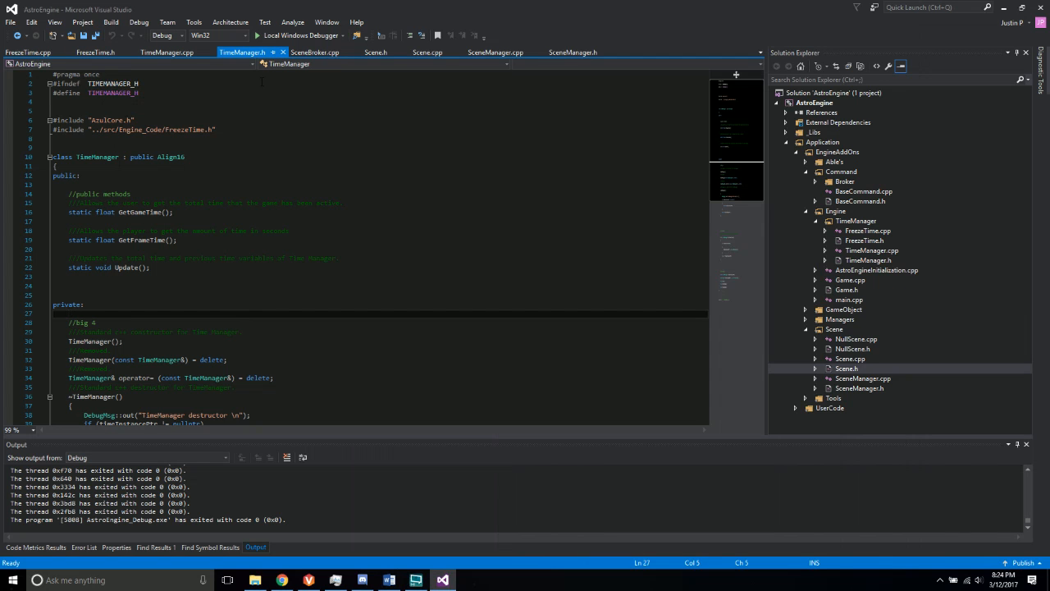
{"action": "scroll", "scroll_direction": "down", "scroll_amount": 3}
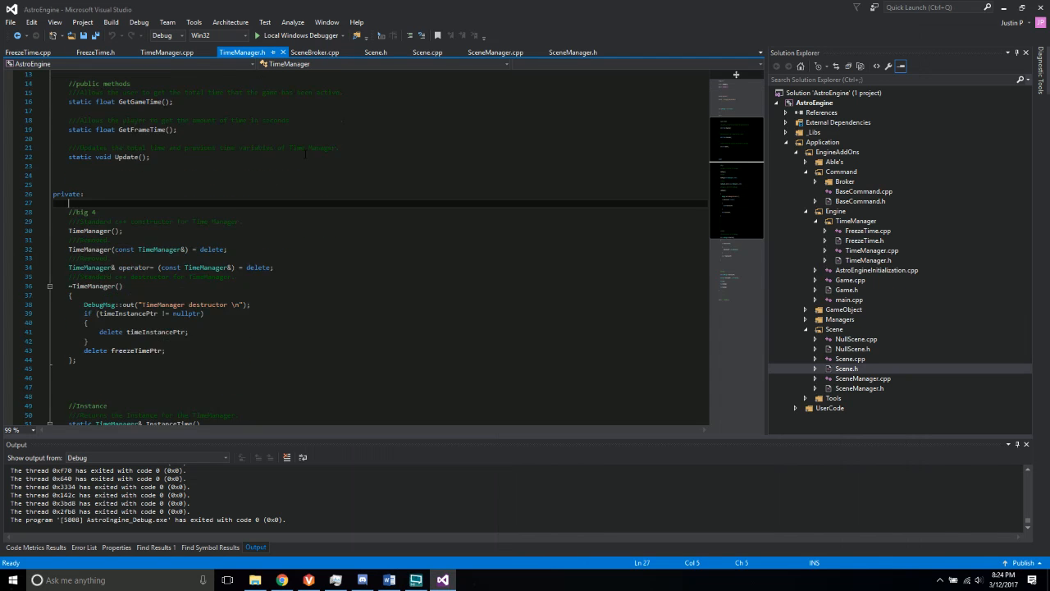
{"action": "scroll", "scroll_direction": "down", "scroll_amount": 3}
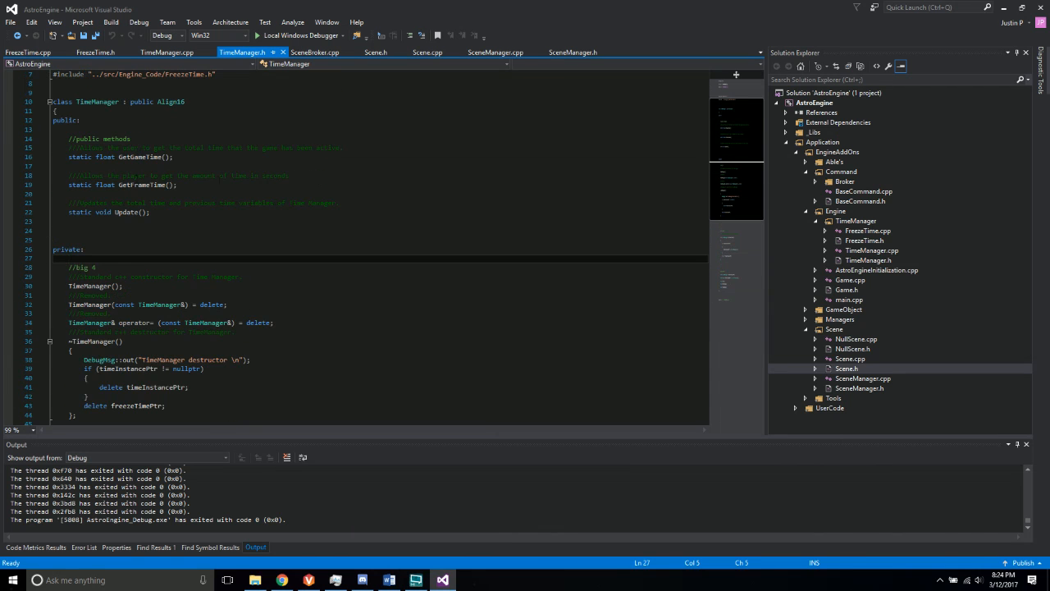
Highlight the Update declaration and the private constructors/destructor block, then move to TimeManager.cpp
{"action": "double_click", "coordinate": [131, 183]}
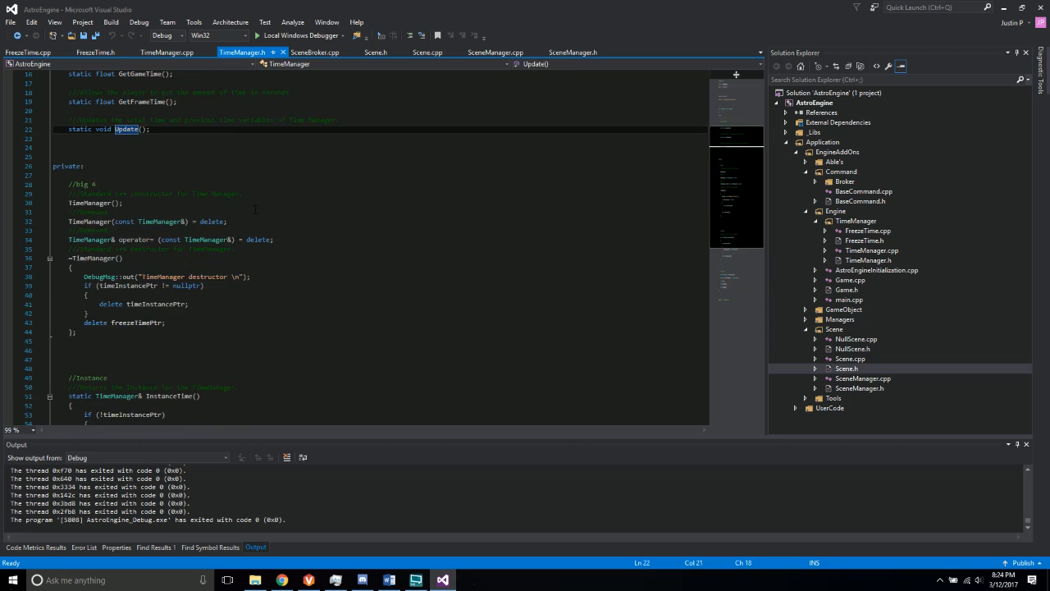
{"action": "left_click_drag", "start_coordinate": [69, 165], "coordinate": [79, 322]}
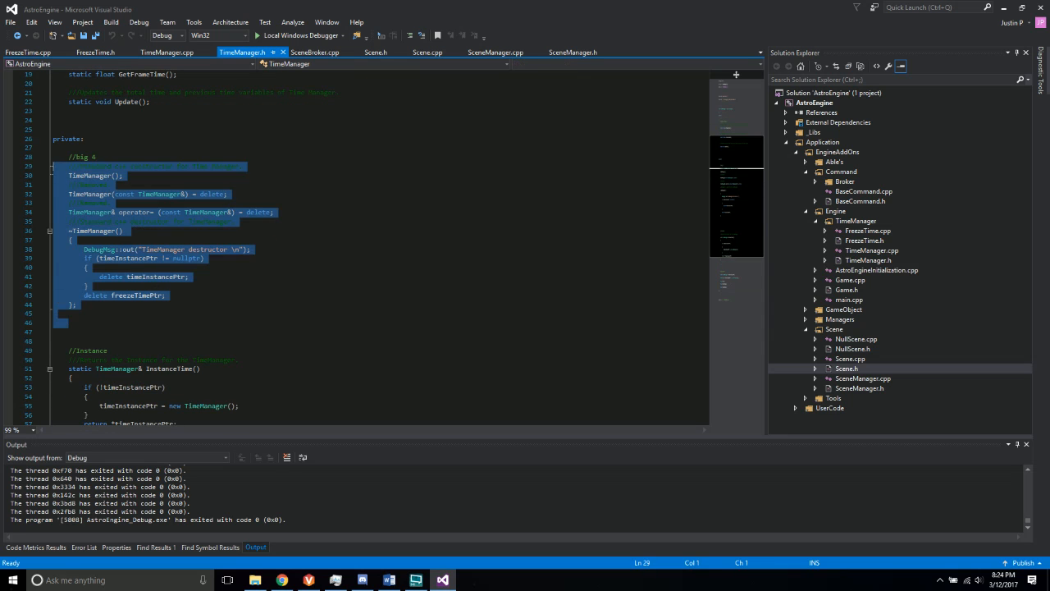
{"action": "left_click", "coordinate": [393, 274]}
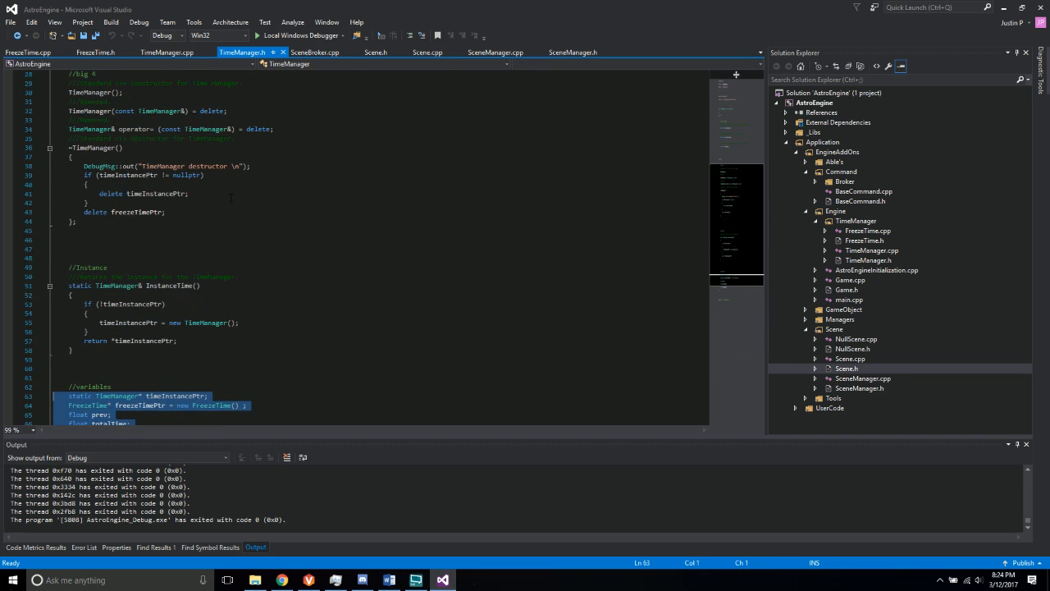
{"action": "left_click", "coordinate": [184, 54]}
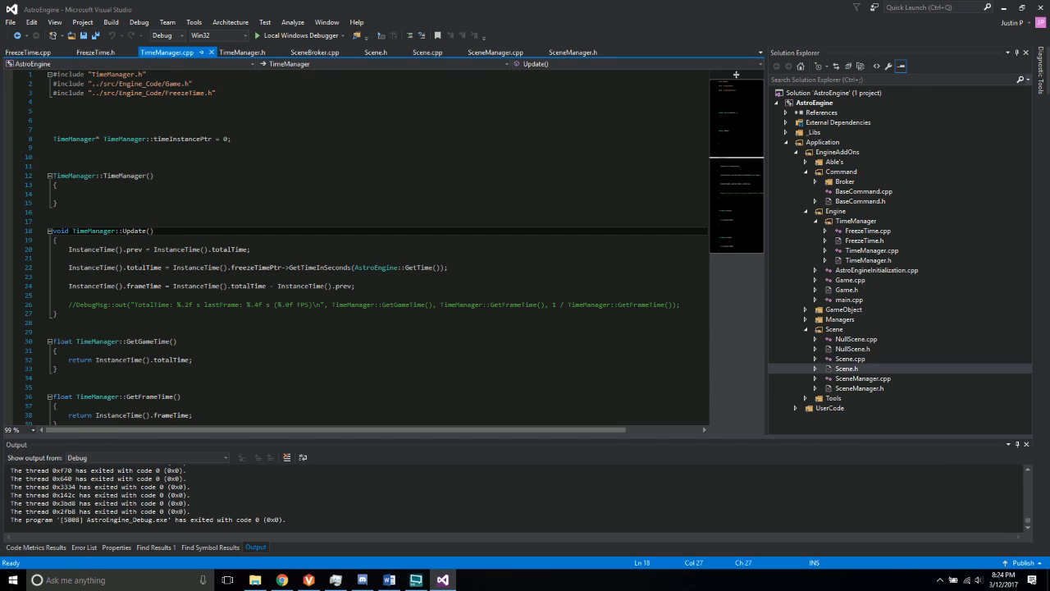
Highlight the FreezeTimePtr reference in TimeManager's Update and read the rest of TimeManager.cpp
{"action": "double_click", "coordinate": [143, 265]}
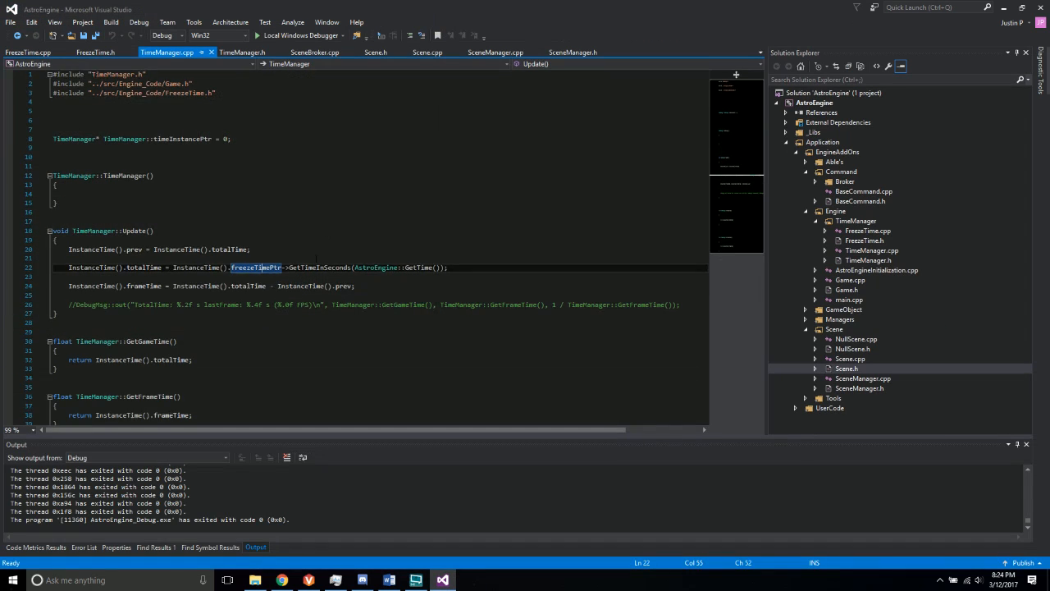
{"action": "scroll", "scroll_direction": "down", "scroll_amount": 3}
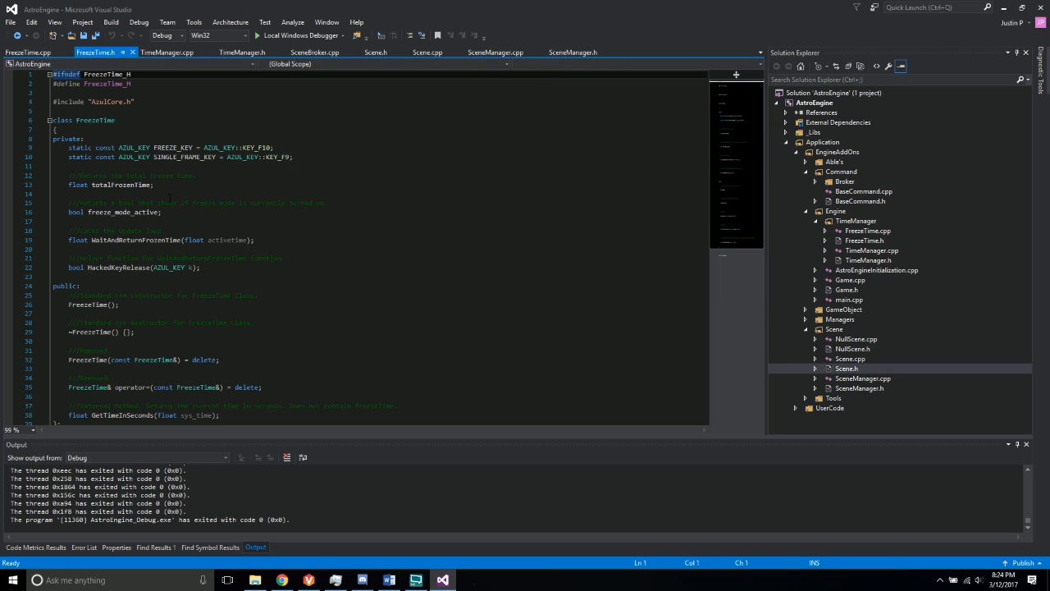
Finish reading FreezeTime.h, then read through FreezeTime.cpp's time-in-seconds and frozen-wait logic
{"action": "scroll", "scroll_direction": "down", "scroll_amount": 3}
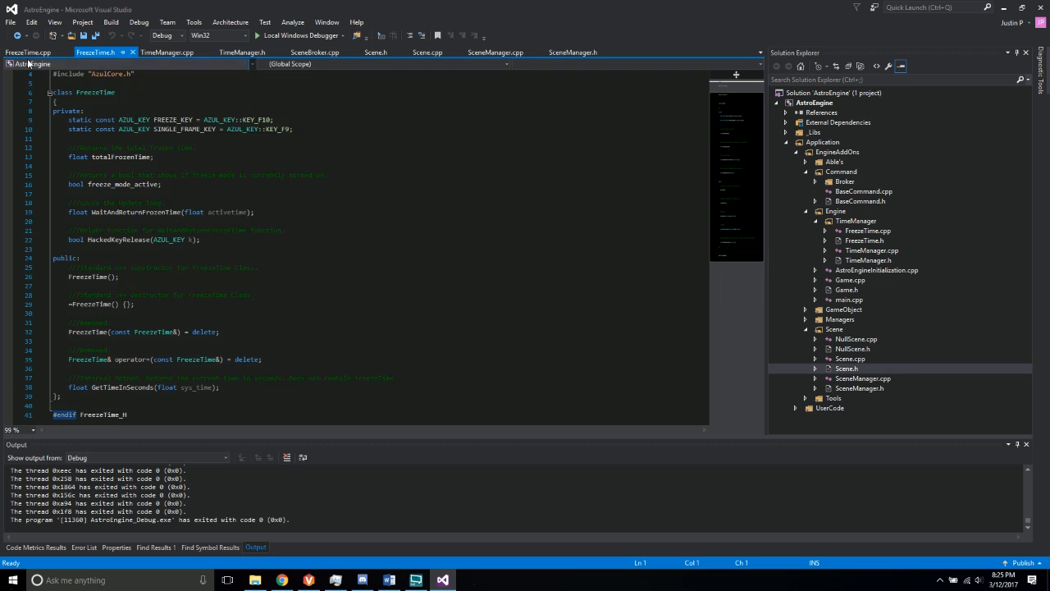
{"action": "left_click", "coordinate": [26, 51]}
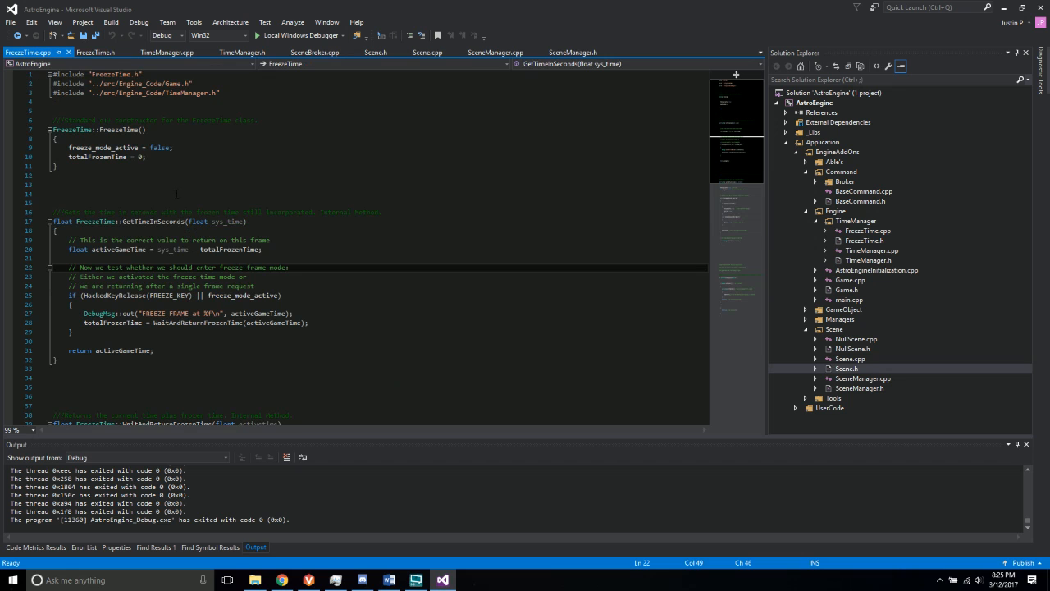
{"action": "scroll", "scroll_direction": "down", "scroll_amount": 3}
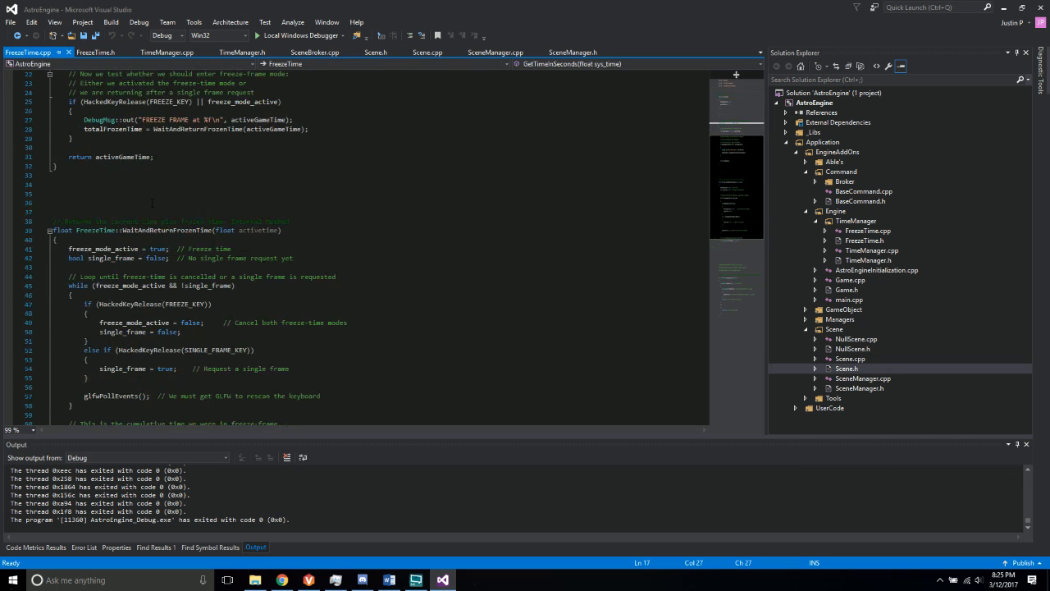
{"action": "scroll", "scroll_direction": "down", "scroll_amount": 3}
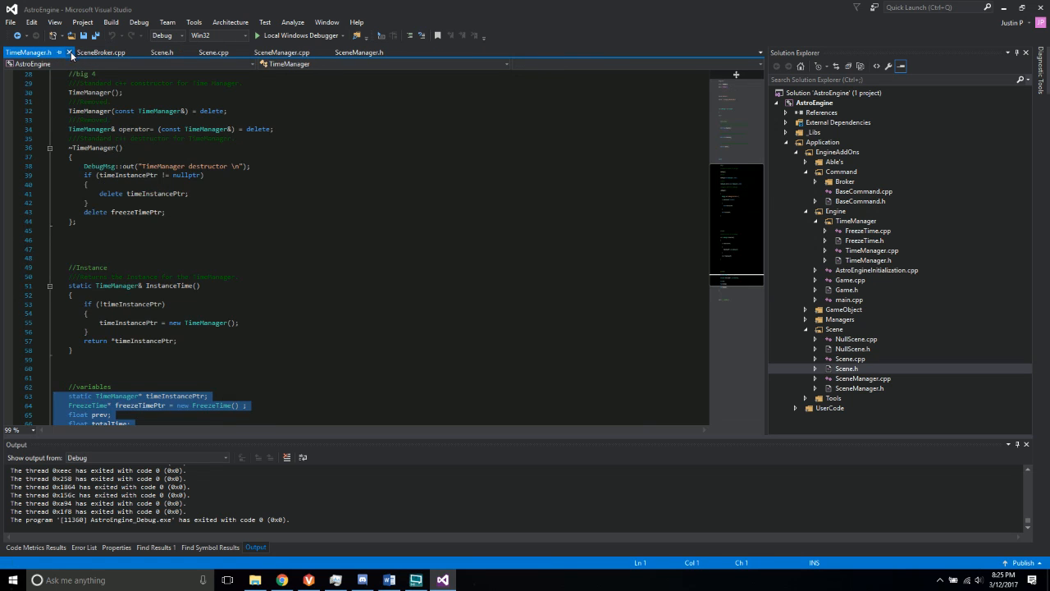
Close TimeManager.h, bring up SceneManager.h and check it against the grading checklist
{"action": "left_click", "coordinate": [164, 54]}
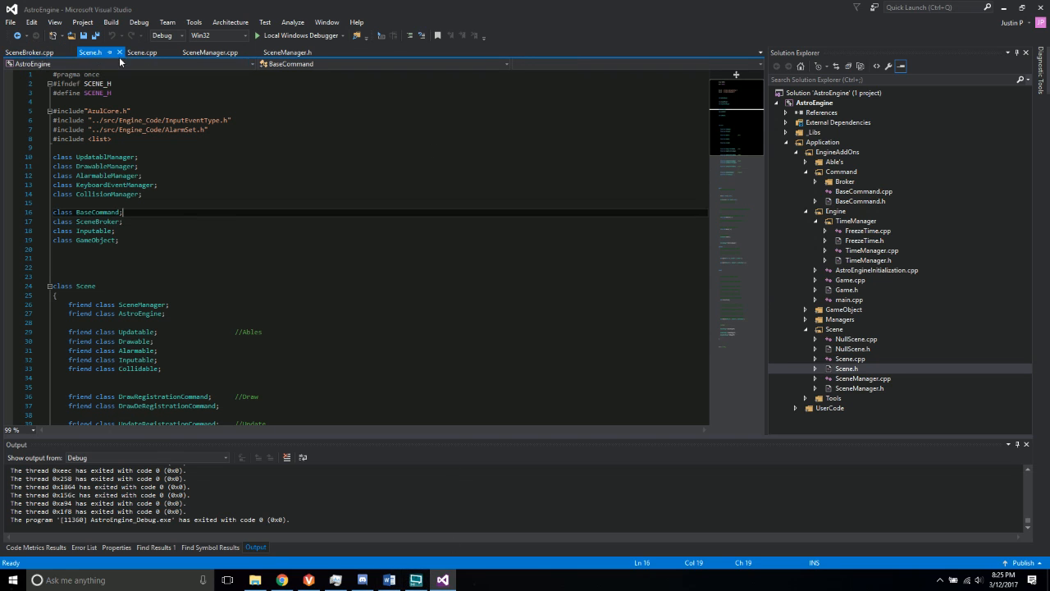
{"action": "left_click", "coordinate": [287, 53]}
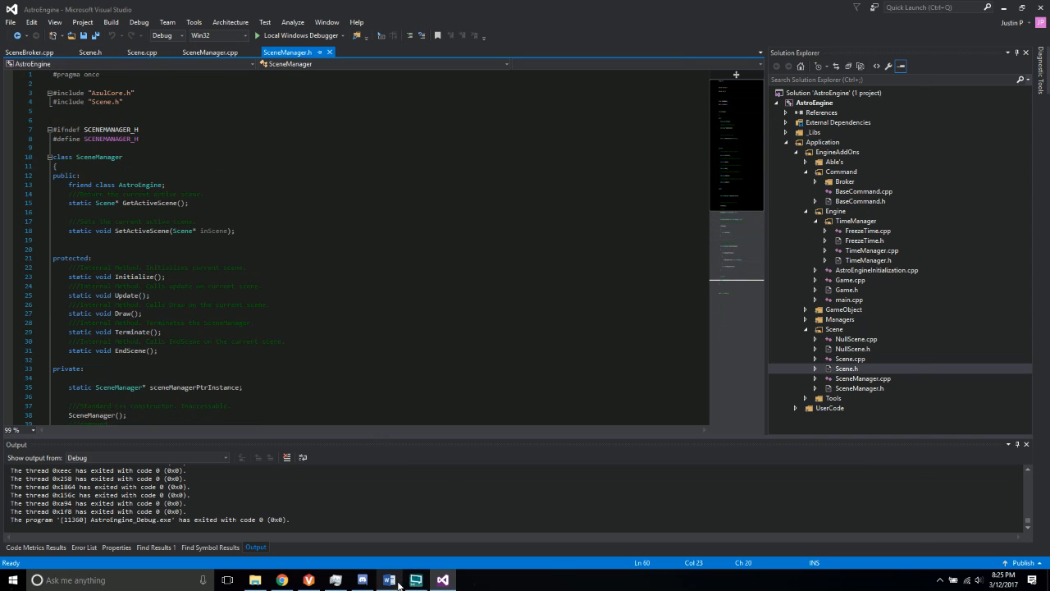
{"action": "left_click", "coordinate": [407, 578]}
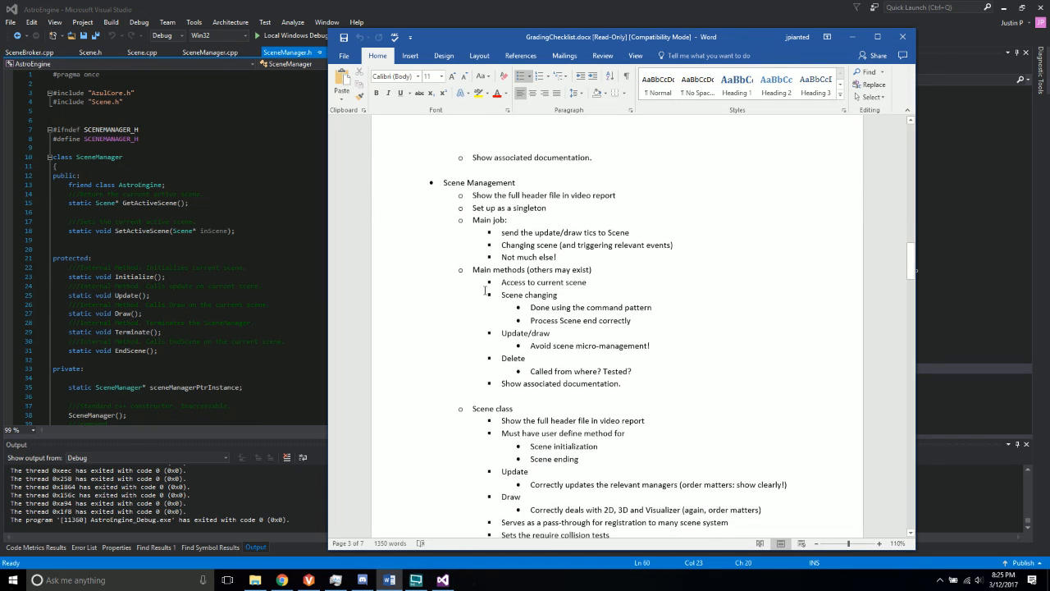
{"action": "left_click", "coordinate": [436, 578]}
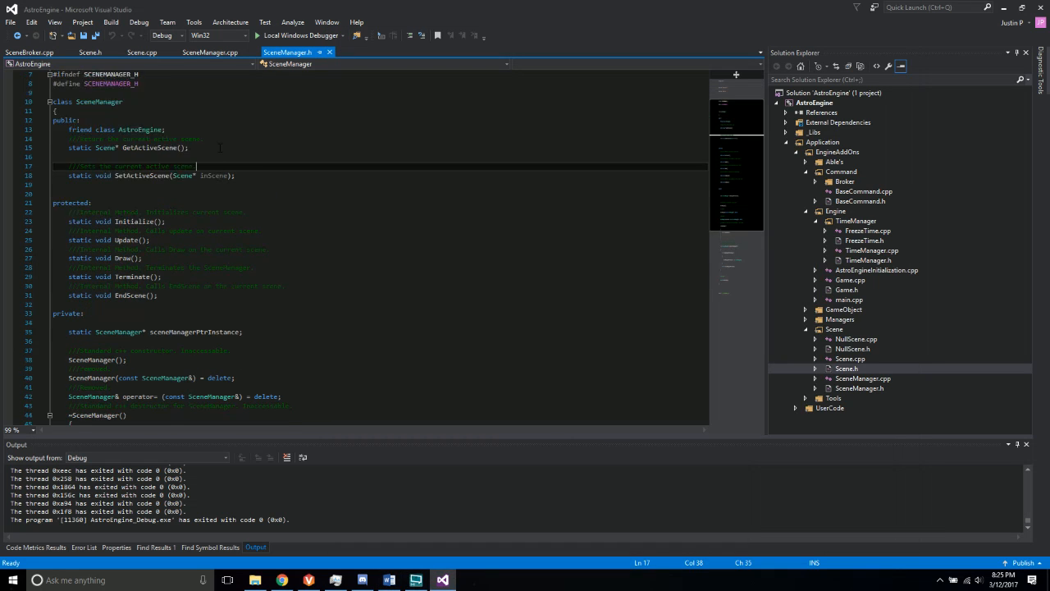
Read down SceneManager.h, highlight a declaration, then move to SceneManager.cpp
{"action": "scroll", "scroll_direction": "down", "scroll_amount": 3}
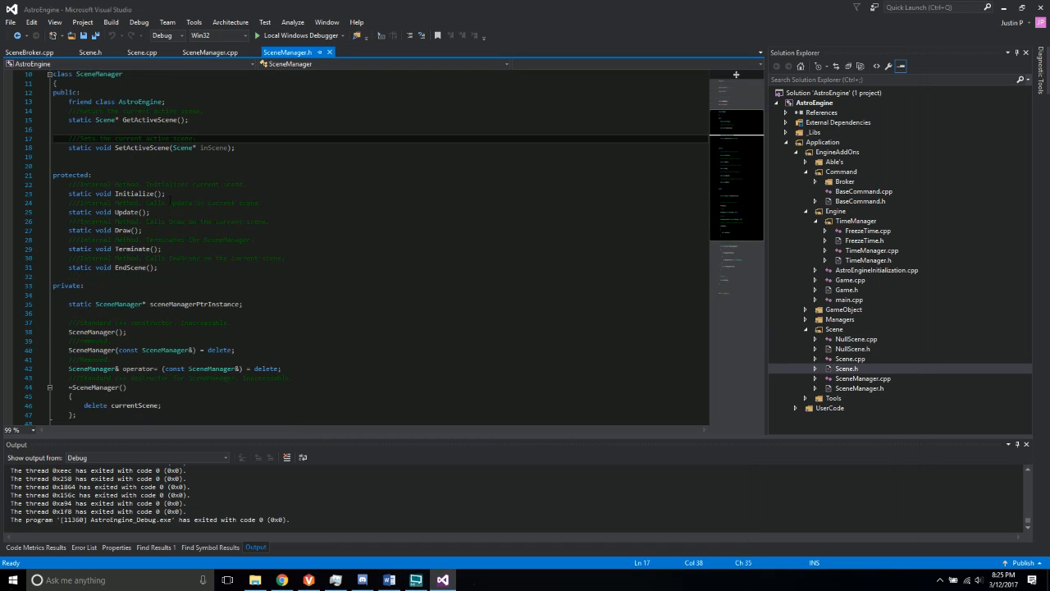
{"action": "double_click", "coordinate": [121, 230]}
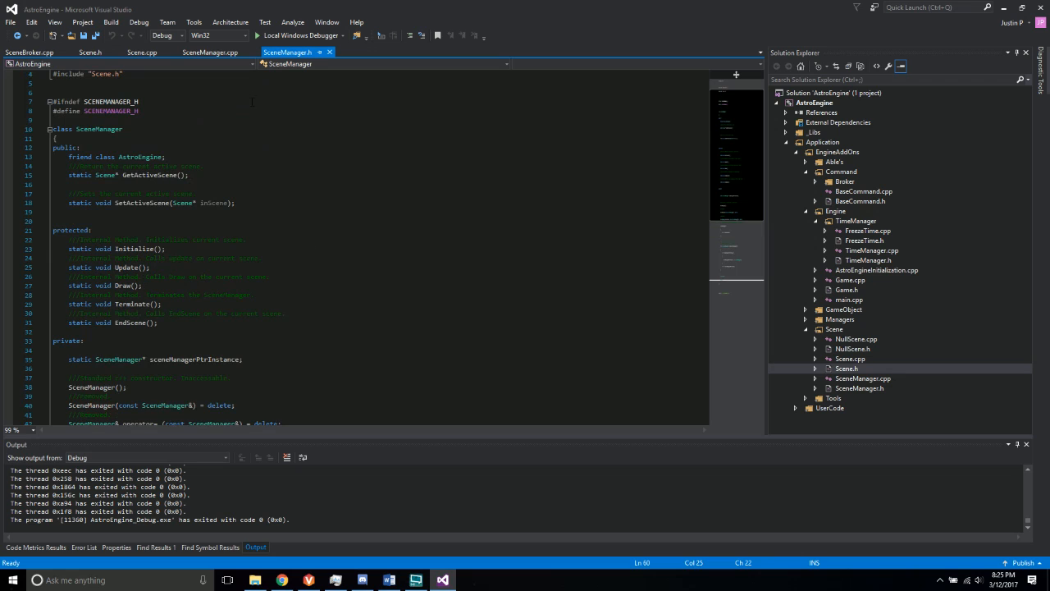
{"action": "left_click", "coordinate": [200, 51]}
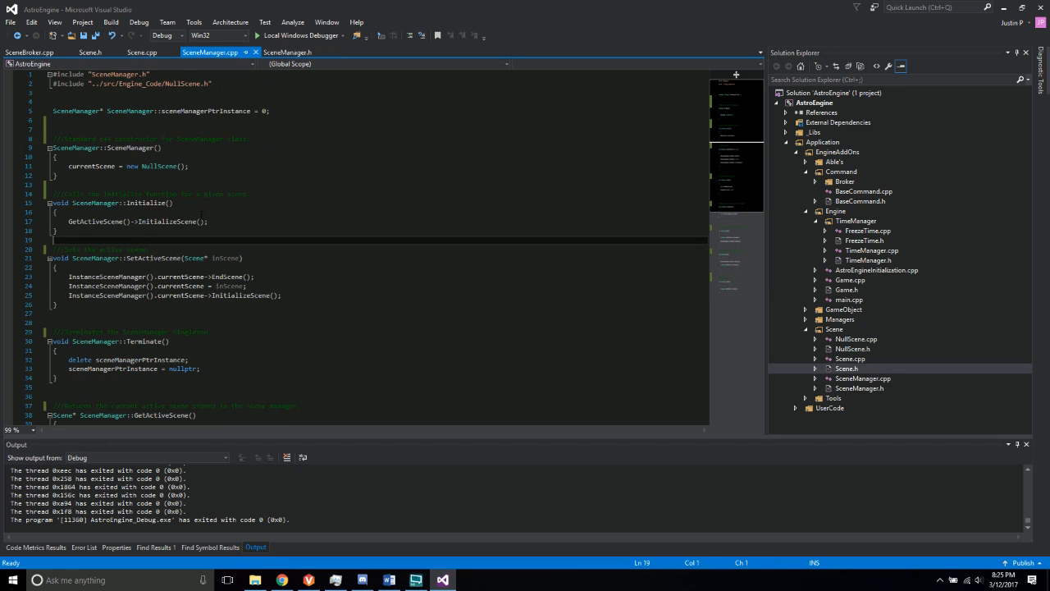
Highlight the SceneManager constructor, glance at Scene.h and return to SceneManager.cpp
{"action": "double_click", "coordinate": [156, 166]}
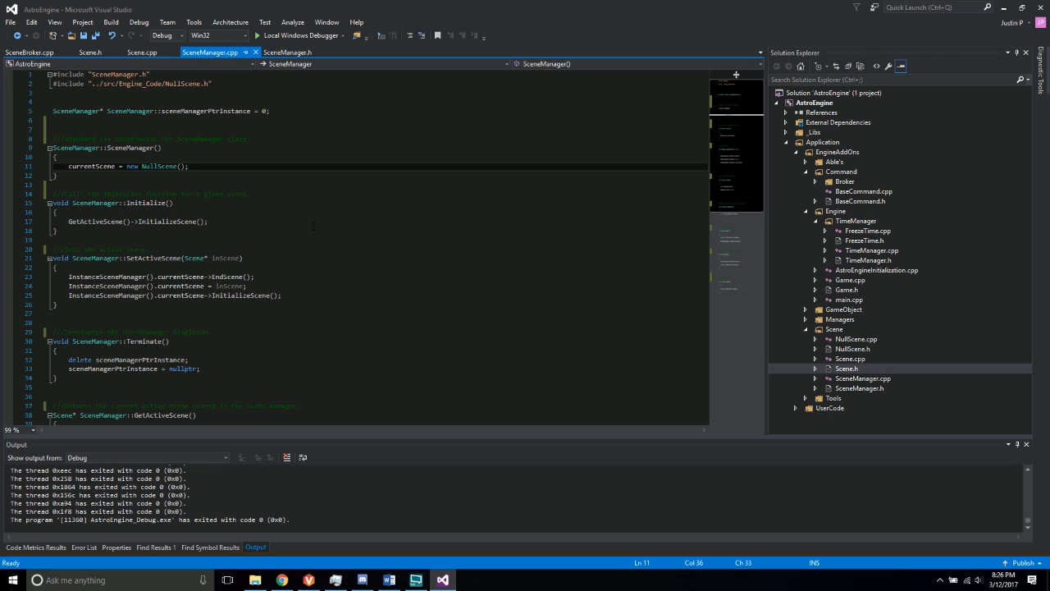
{"action": "mouse_move", "coordinate": [243, 200]}
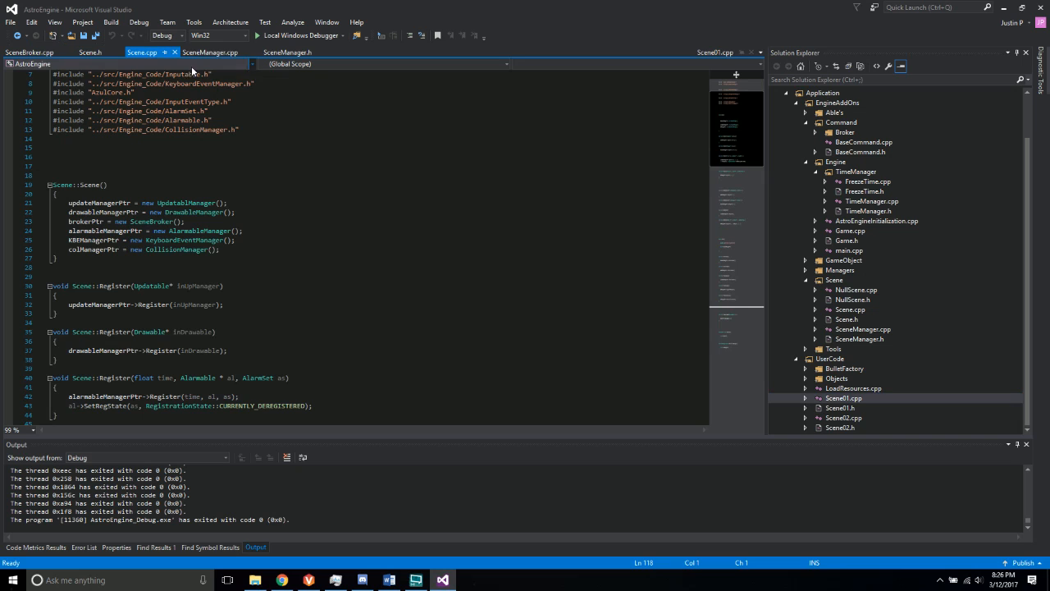
{"action": "left_click", "coordinate": [88, 51]}
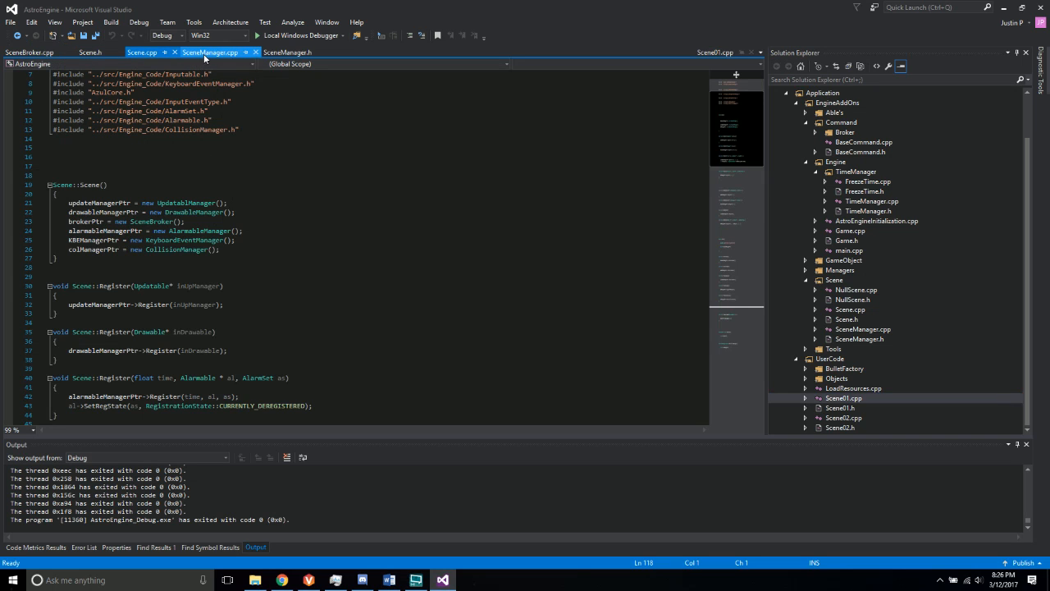
{"action": "left_click", "coordinate": [210, 53]}
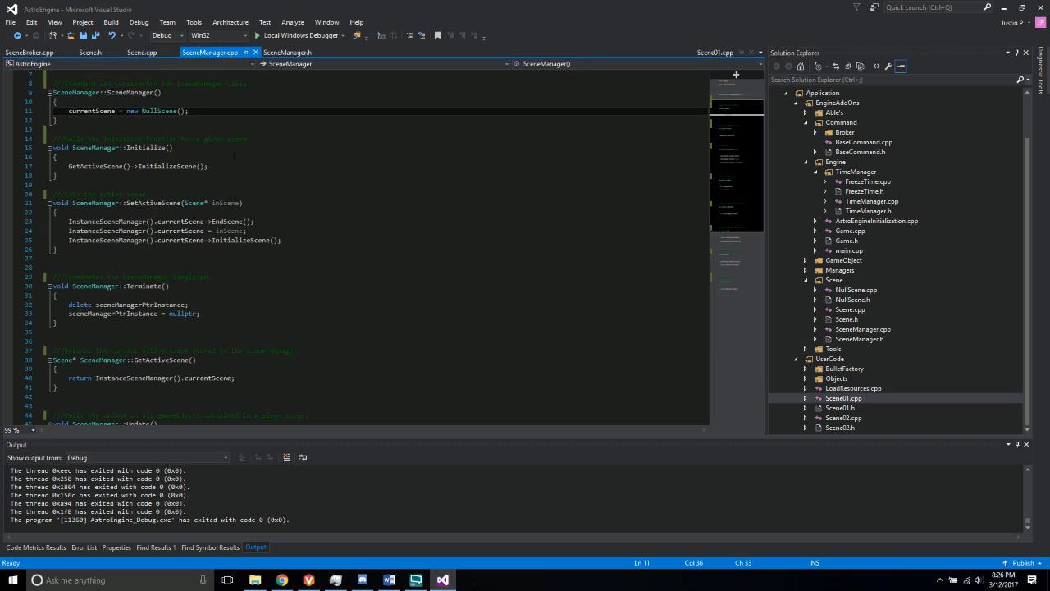
Highlight the SetActiveScene function and the Update method in SceneManager.cpp
{"action": "double_click", "coordinate": [145, 147]}
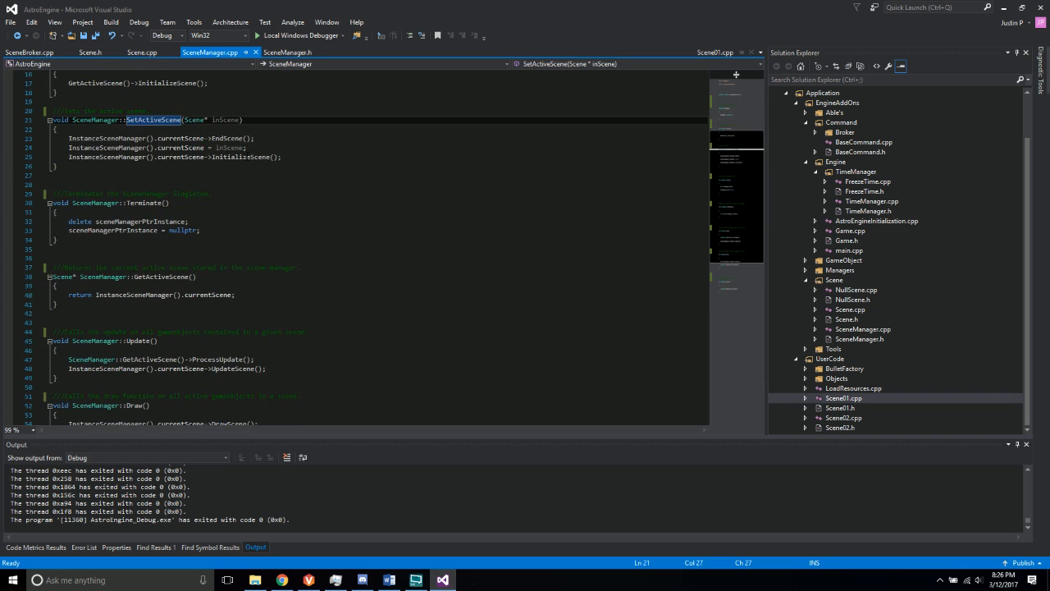
{"action": "double_click", "coordinate": [226, 138]}
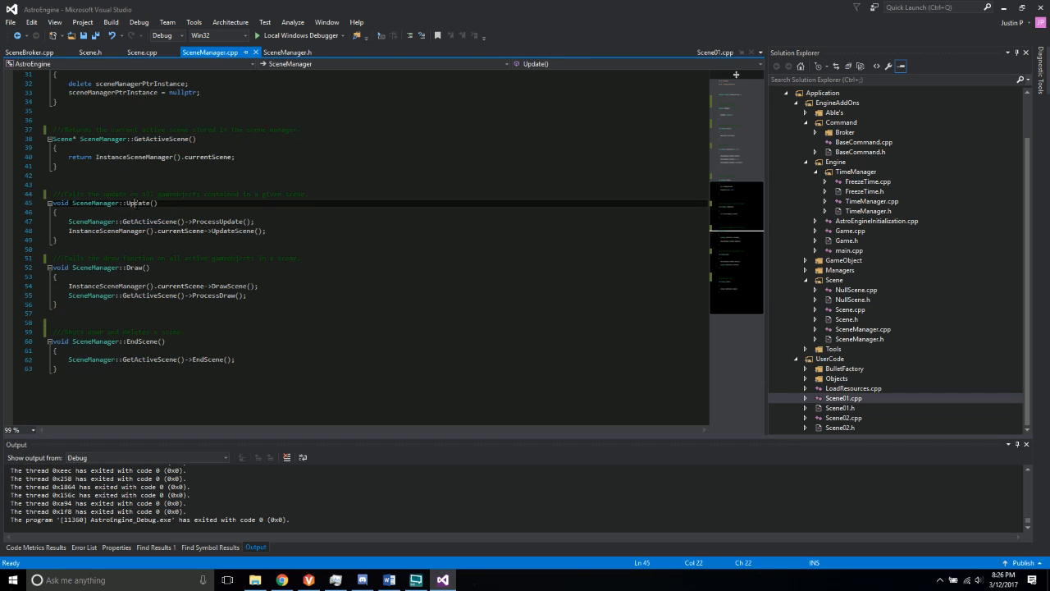
{"action": "double_click", "coordinate": [118, 339]}
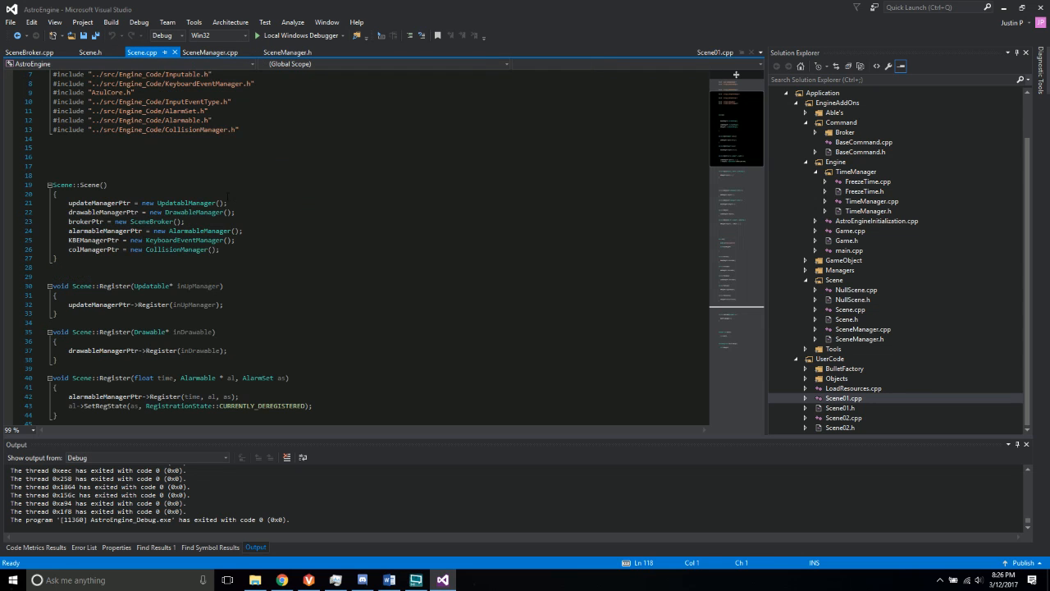
Read down Scene.h's friend classes, virtual methods and private functions, highlighting the ProcessUpdate declaration
{"action": "left_click", "coordinate": [85, 52]}
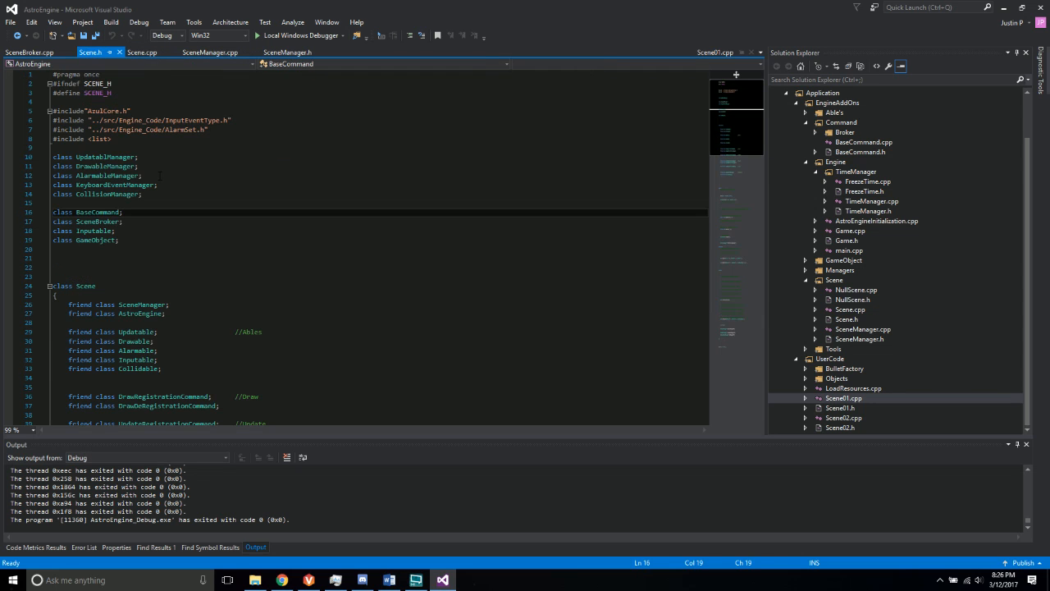
{"action": "scroll", "scroll_direction": "down", "scroll_amount": 3}
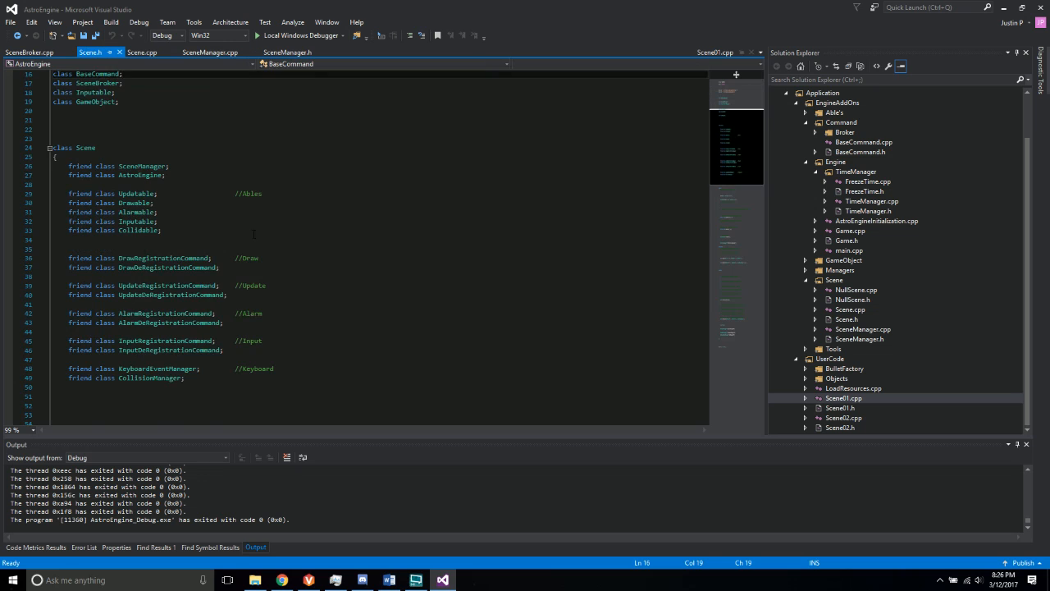
{"action": "scroll", "scroll_direction": "down", "scroll_amount": 3}
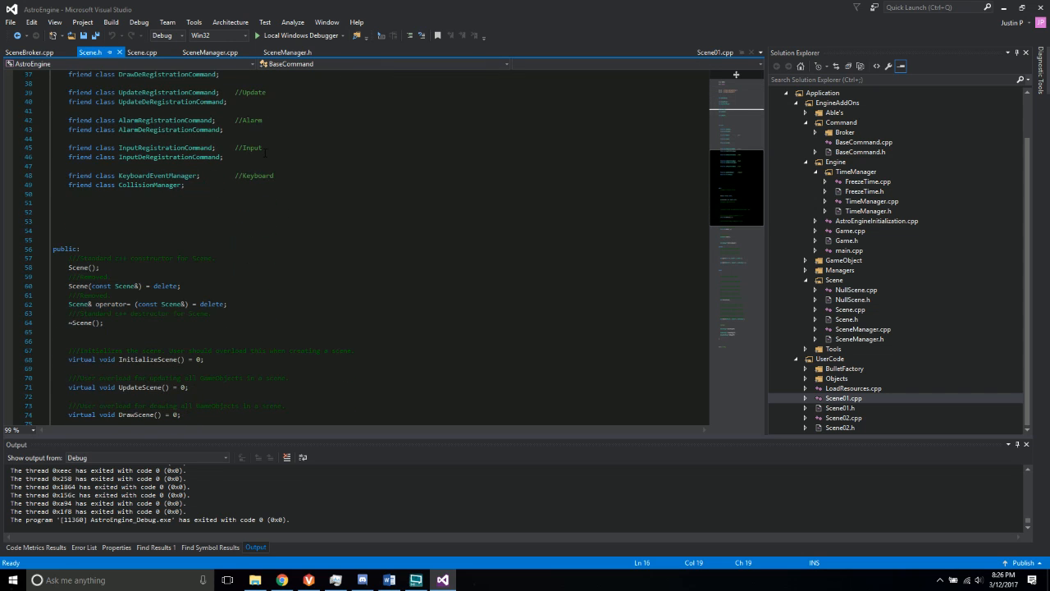
{"action": "scroll", "scroll_direction": "down", "scroll_amount": 3}
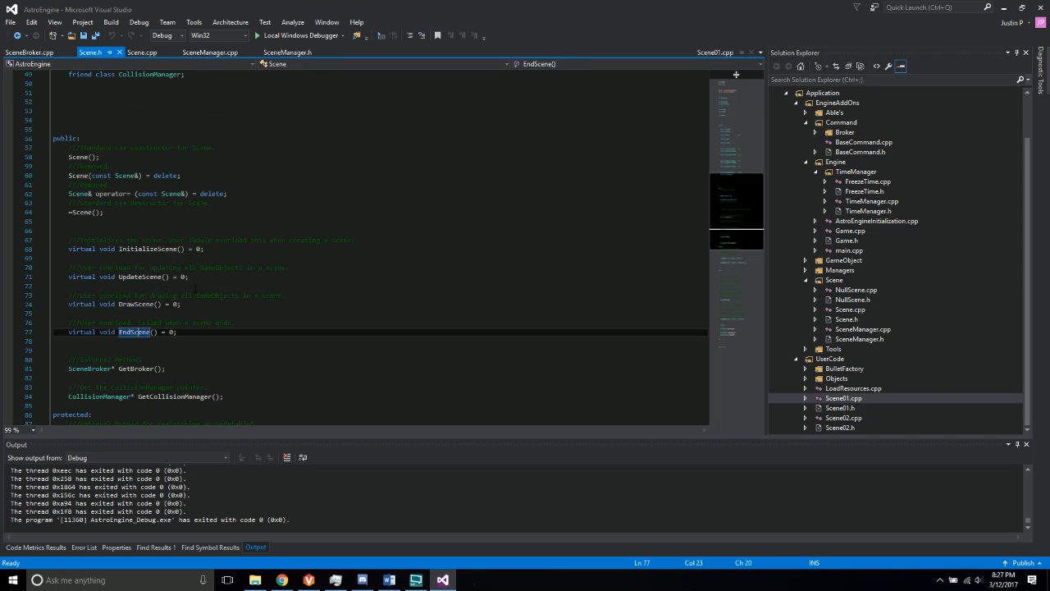
{"action": "scroll", "scroll_direction": "down", "scroll_amount": 3}
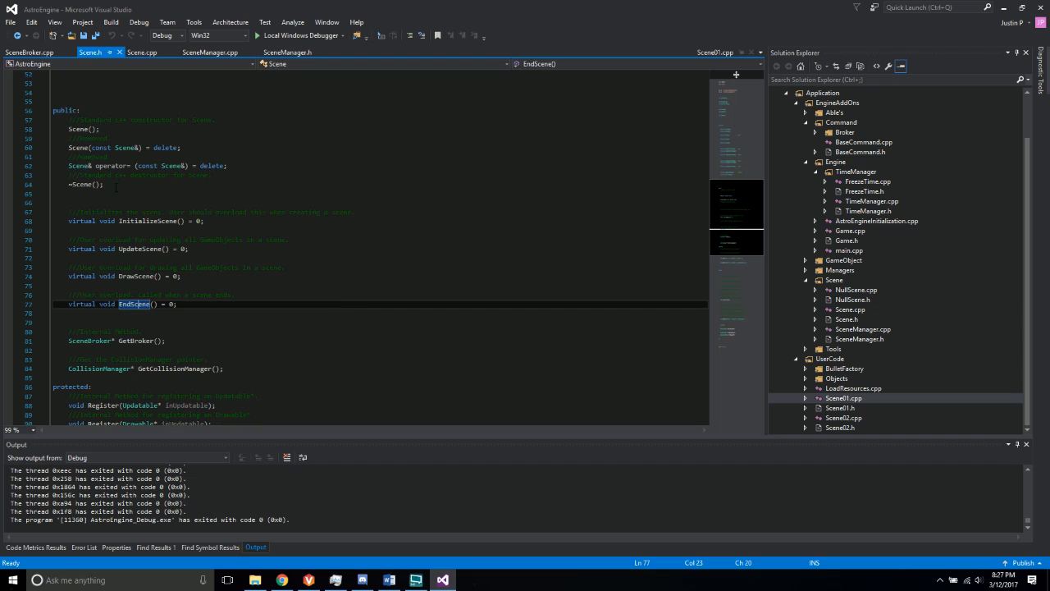
{"action": "scroll", "scroll_direction": "down", "scroll_amount": 3}
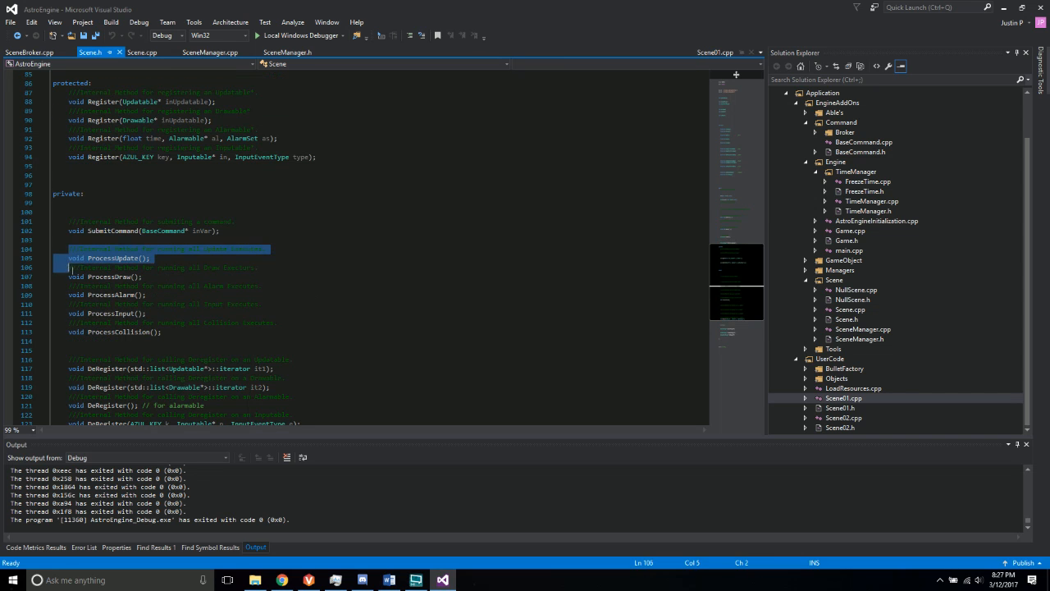
{"action": "left_click_drag", "start_coordinate": [69, 249], "coordinate": [161, 331]}
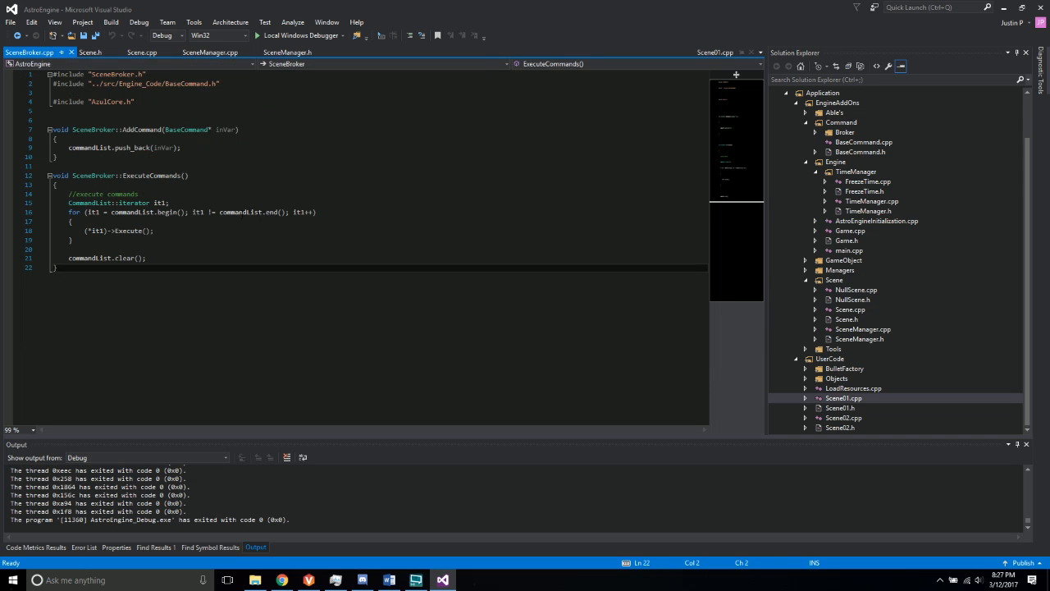
{"action": "mouse_move", "coordinate": [156, 174]}
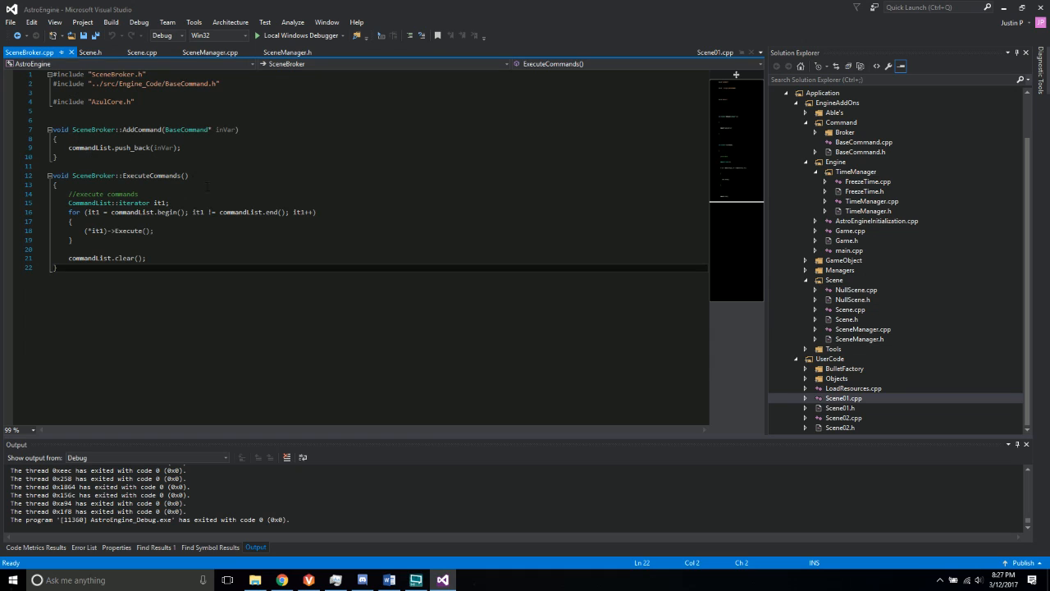
Highlight code in SceneBroker's ExecuteCommands, then bring up the Word grading checklist
{"action": "double_click", "coordinate": [154, 175]}
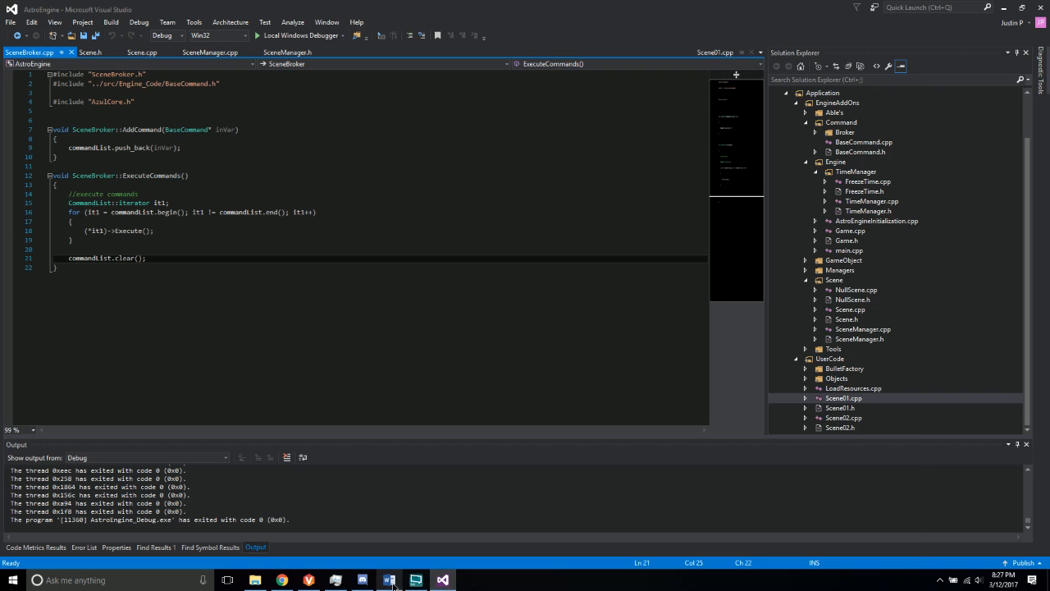
{"action": "left_click", "coordinate": [390, 578]}
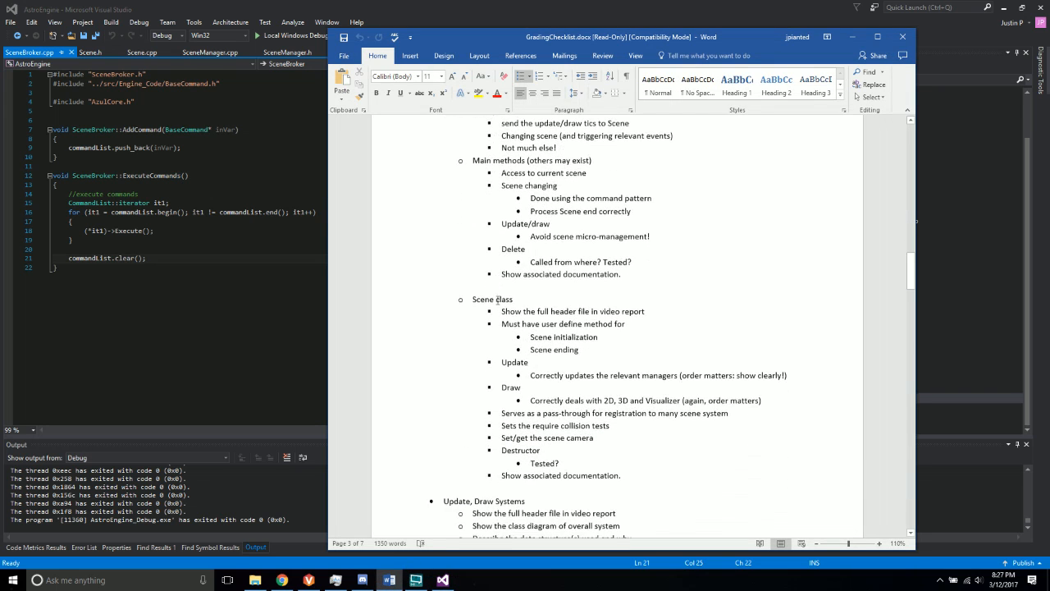
Read the Scene class requirements on the checklist, then return to SceneBroker.cpp
{"action": "scroll", "scroll_direction": "down", "scroll_amount": 3}
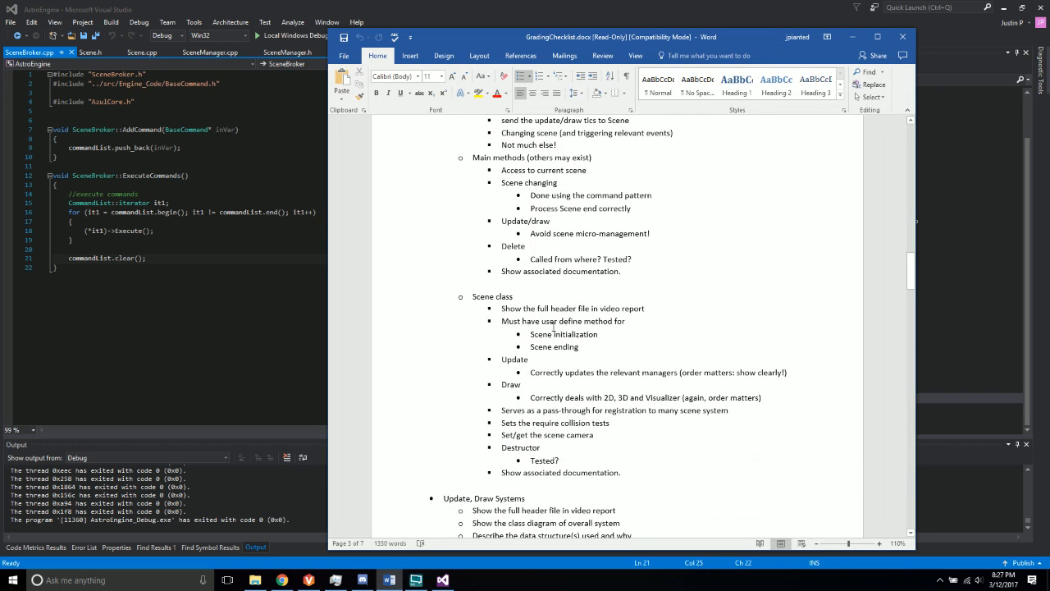
{"action": "mouse_move", "coordinate": [543, 353]}
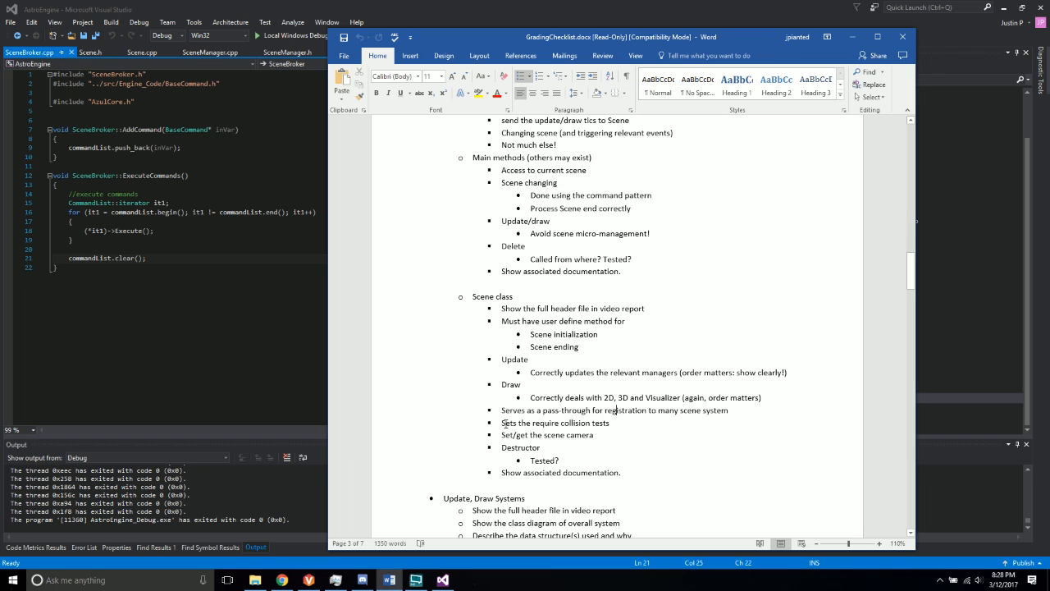
{"action": "mouse_move", "coordinate": [576, 453]}
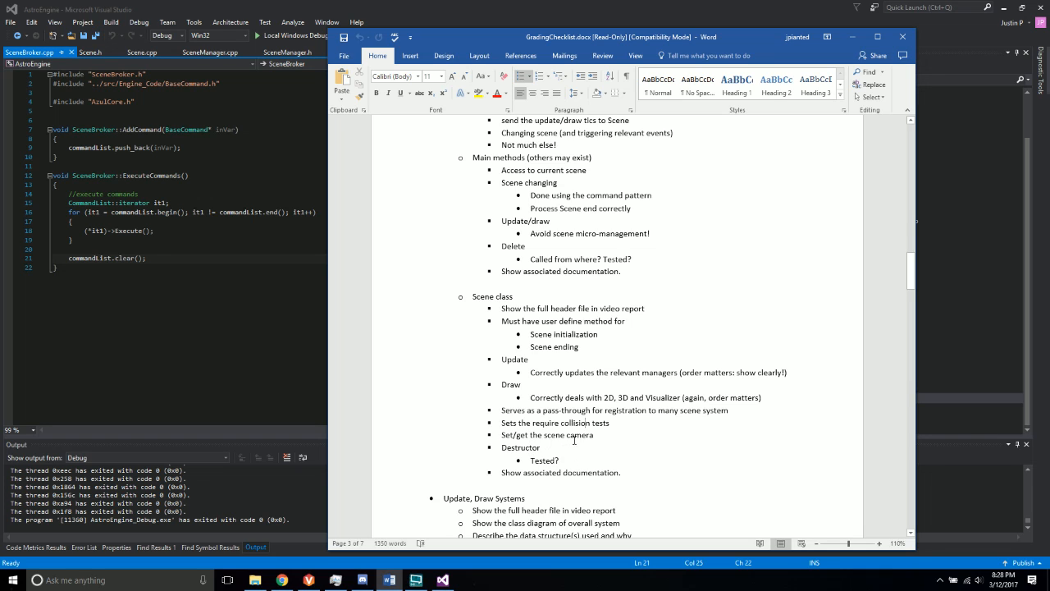
{"action": "mouse_move", "coordinate": [532, 459]}
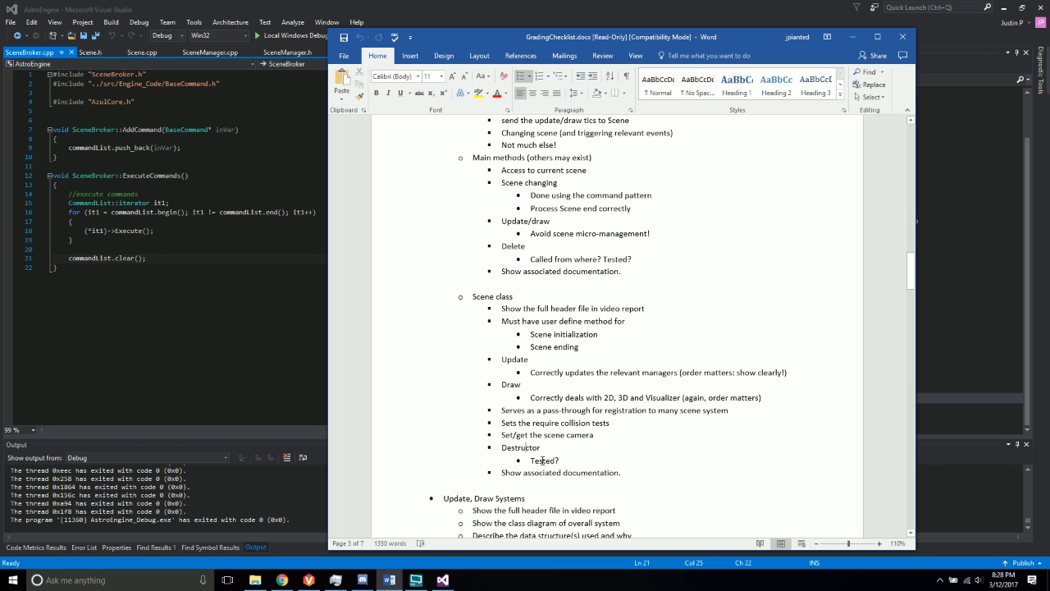
{"action": "left_click", "coordinate": [439, 578]}
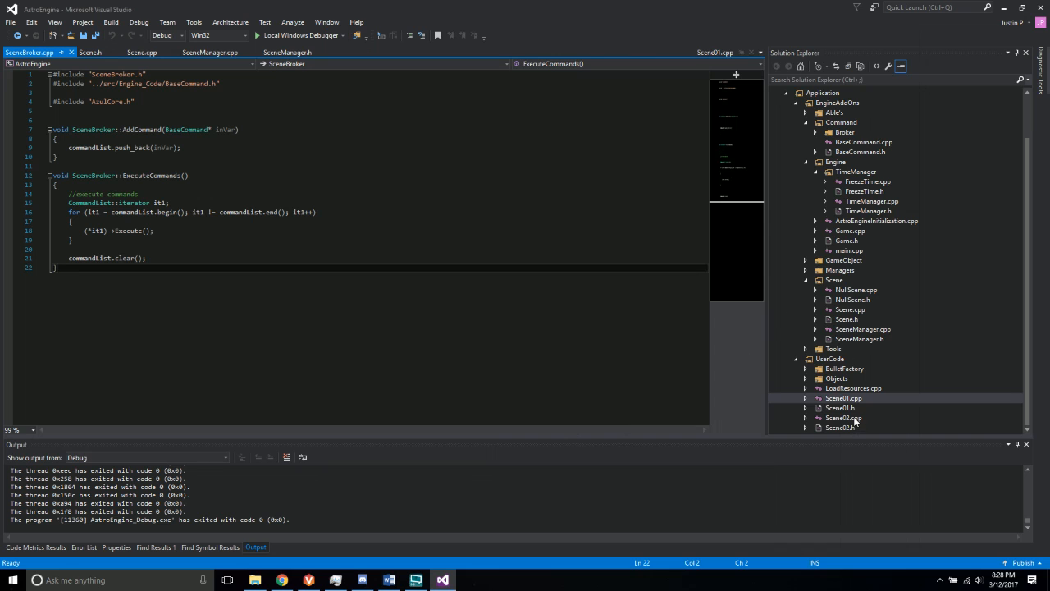
Open Scene01.cpp from Solution Explorer, read its InitializeScene, collision pairs and camera setup, highlighting the UpdateCam call
{"action": "left_click", "coordinate": [844, 398]}
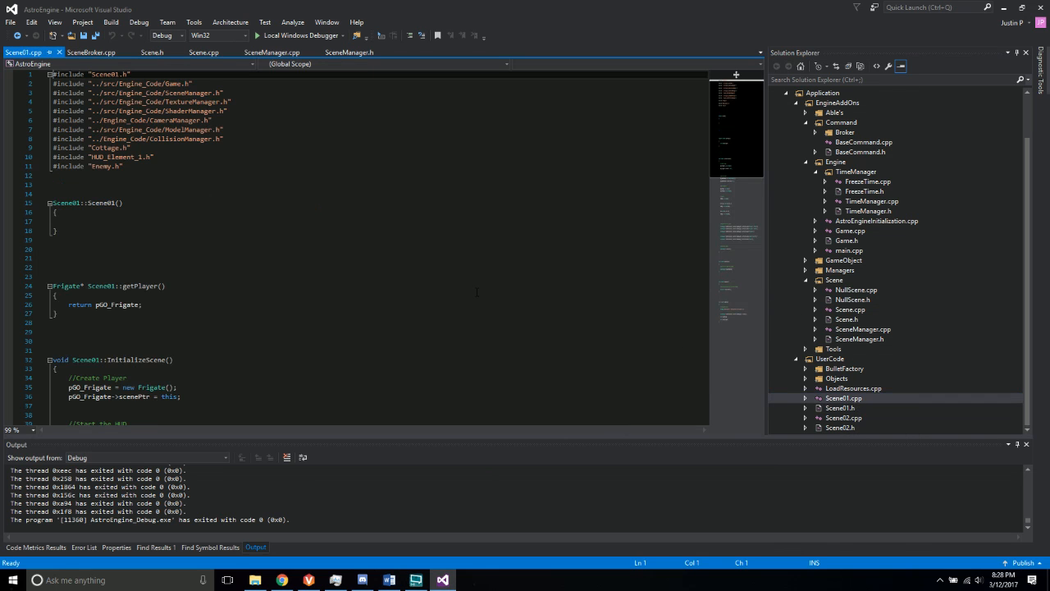
{"action": "scroll", "scroll_direction": "down", "scroll_amount": 3}
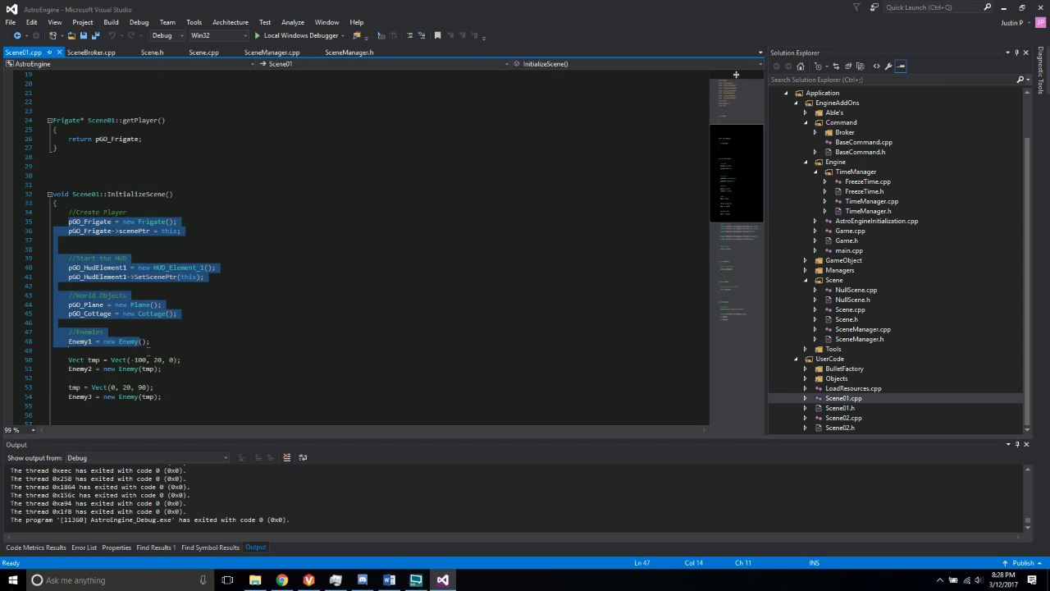
{"action": "scroll", "scroll_direction": "down", "scroll_amount": 3}
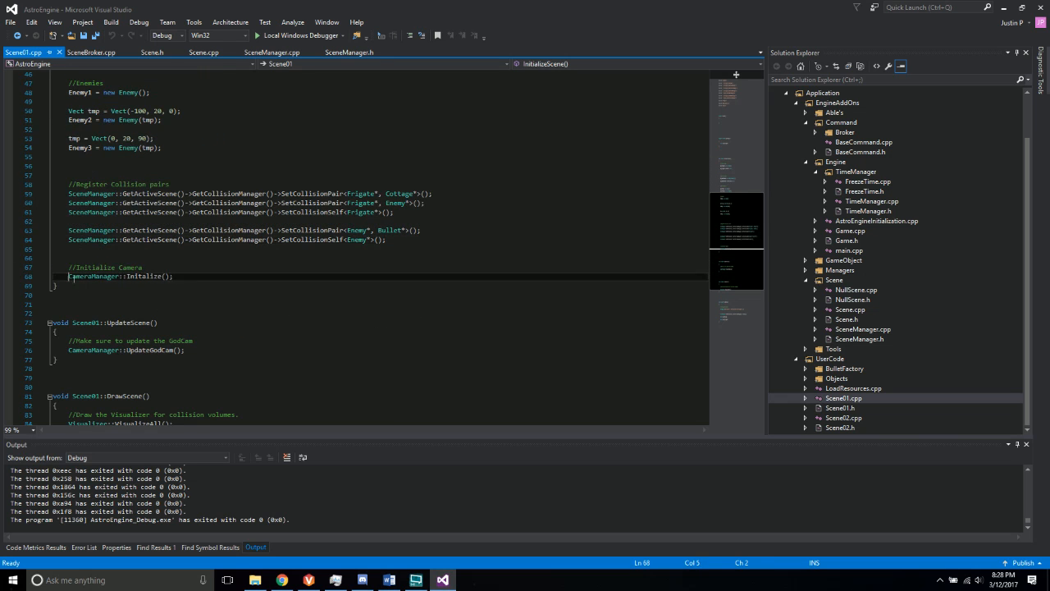
{"action": "scroll", "scroll_direction": "down", "scroll_amount": 3}
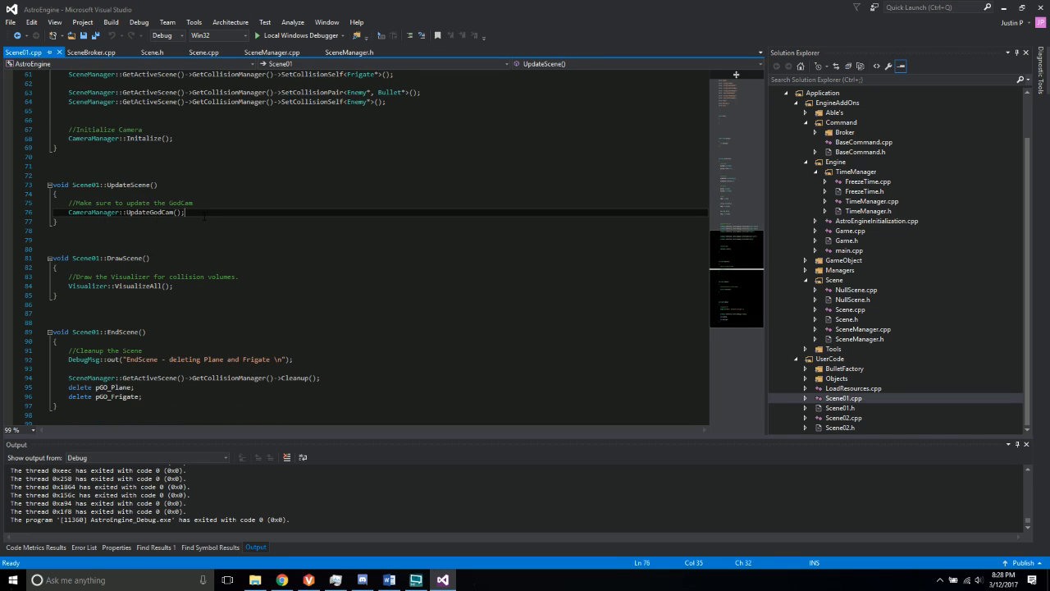
{"action": "double_click", "coordinate": [123, 258]}
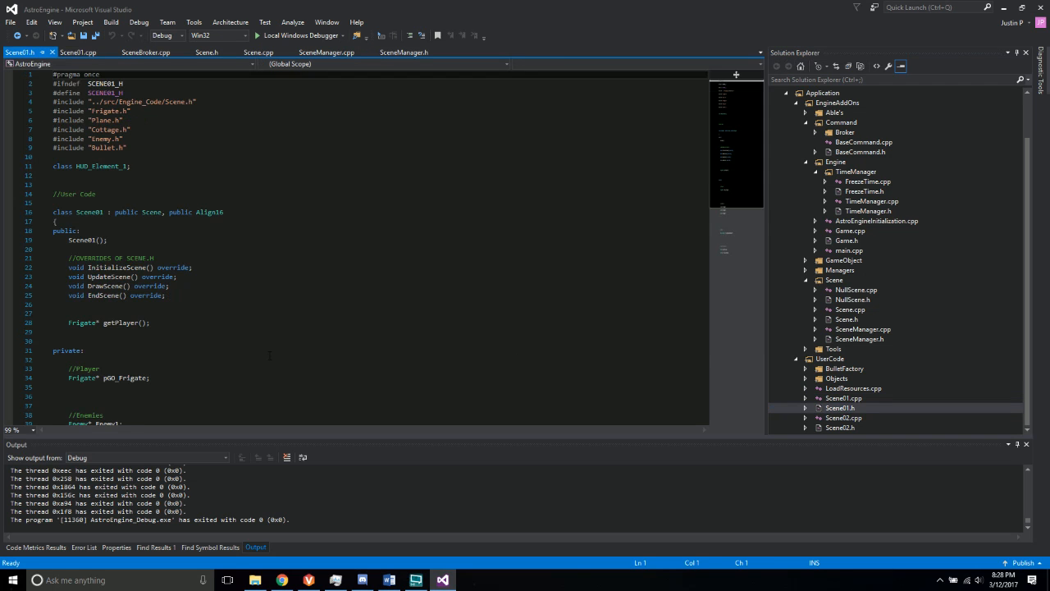
{"action": "scroll", "scroll_direction": "down", "scroll_amount": 3}
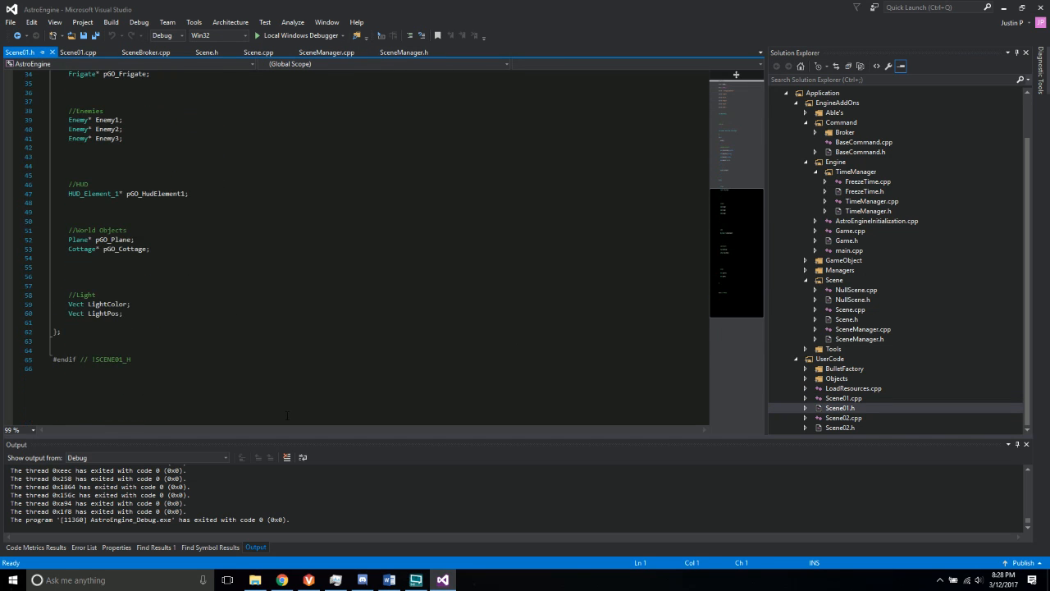
{"action": "left_click", "coordinate": [382, 581]}
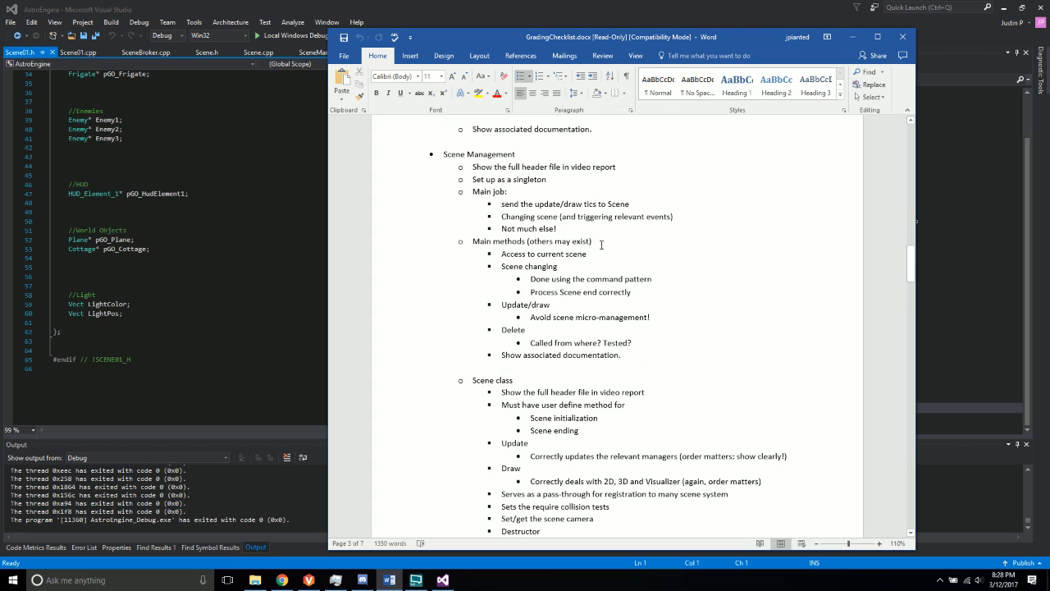
{"action": "mouse_move", "coordinate": [250, 289]}
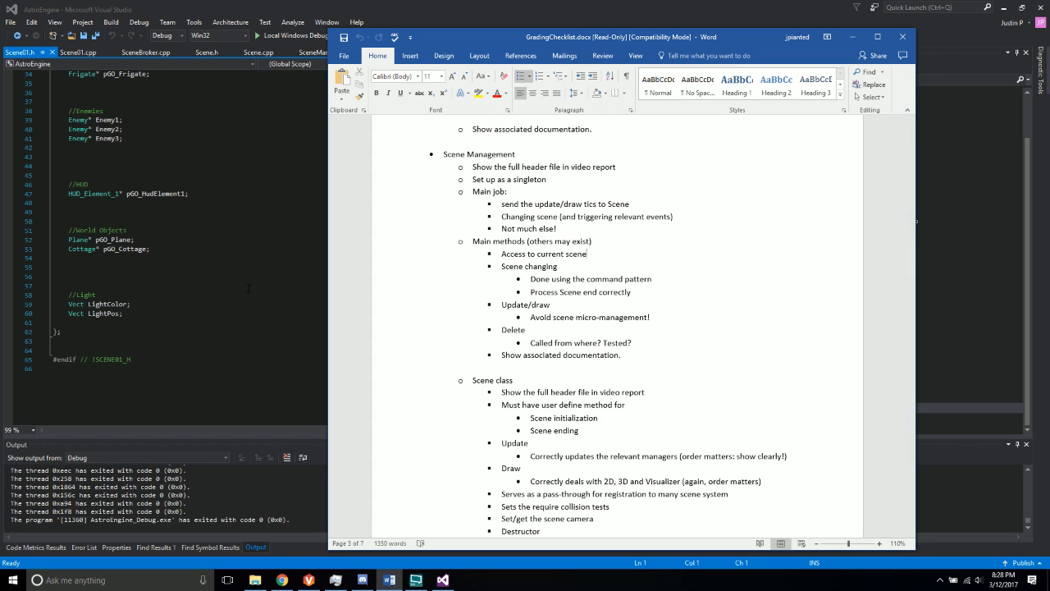
{"action": "left_click", "coordinate": [443, 578]}
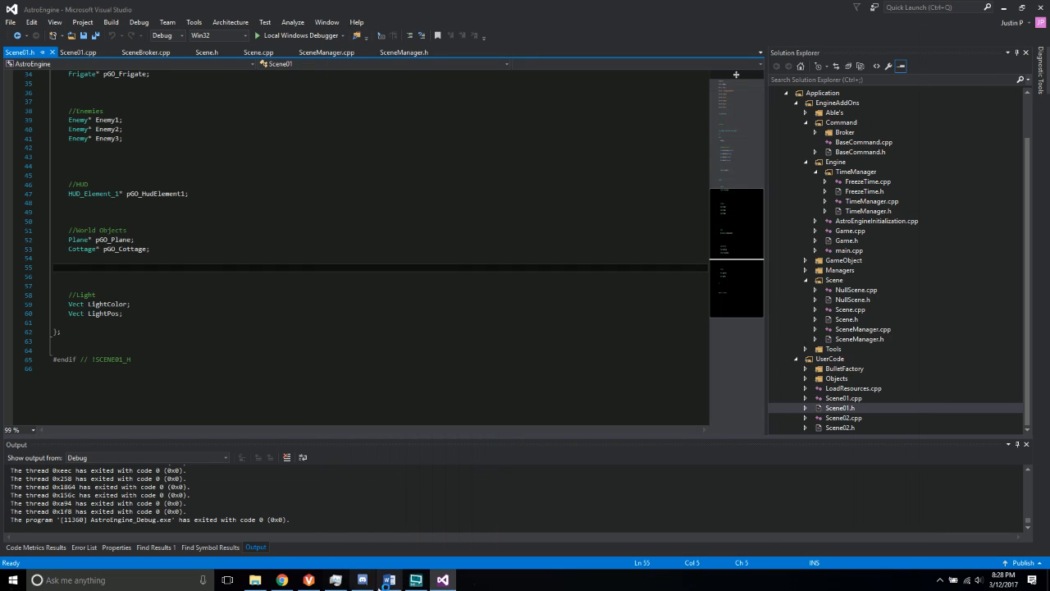